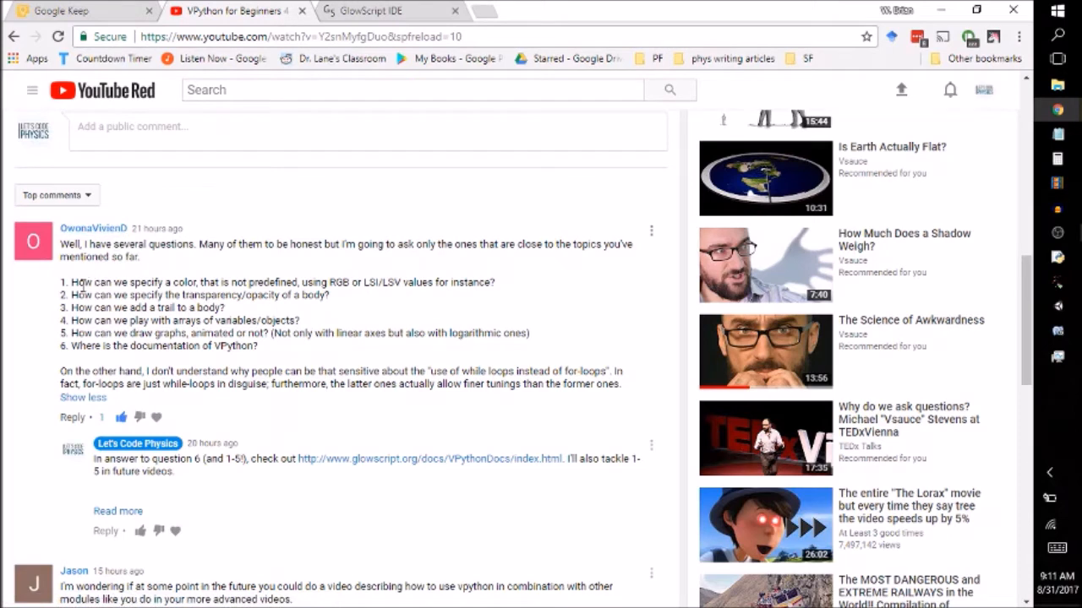
Step: Highlight the viewer's questions, focus on question 3 about trails, and go to the GlowScript program
{"action": "left_click_drag", "start_coordinate": [60, 283], "coordinate": [200, 307]}
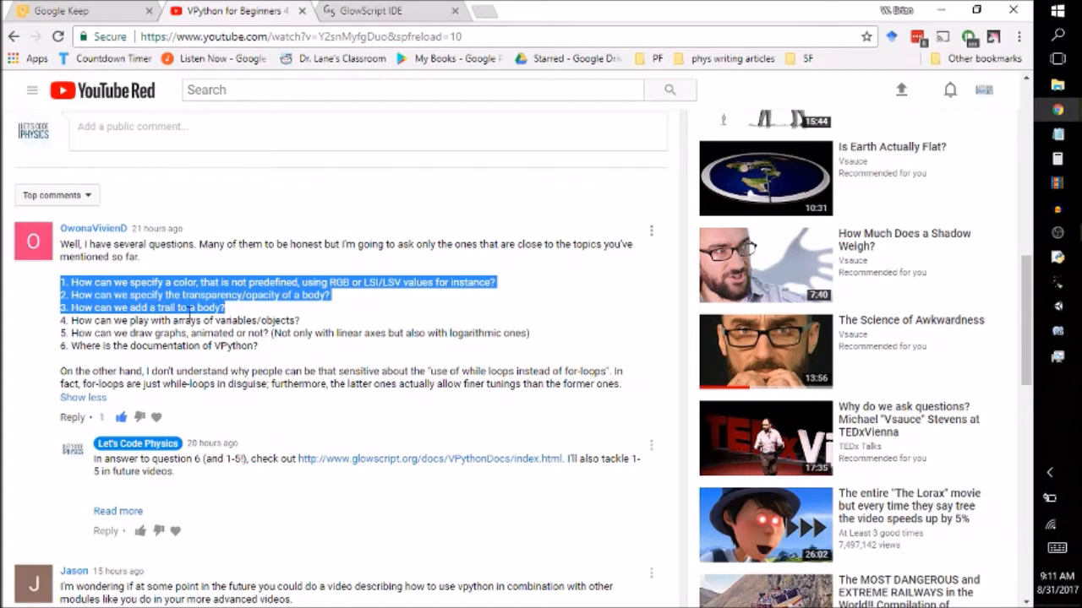
{"action": "left_click", "coordinate": [186, 308]}
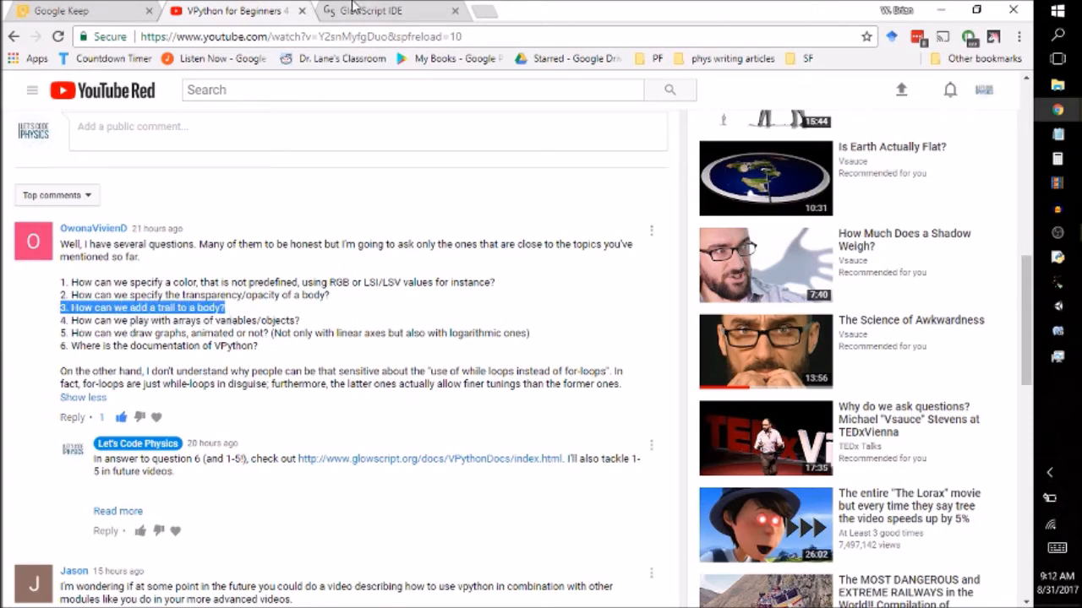
{"action": "left_click", "coordinate": [363, 10]}
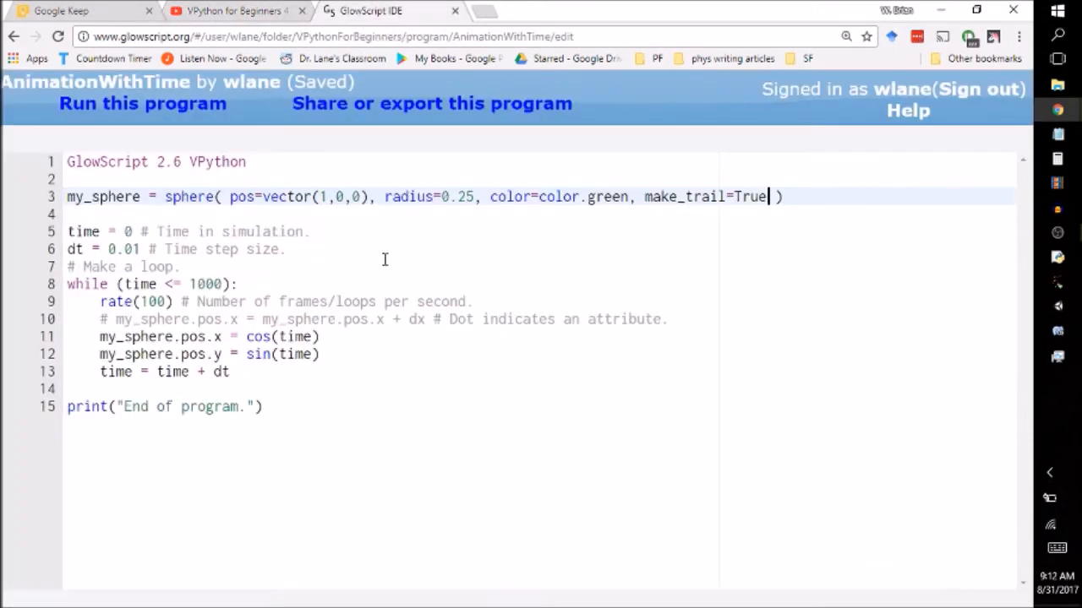
{"action": "mouse_move", "coordinate": [414, 262]}
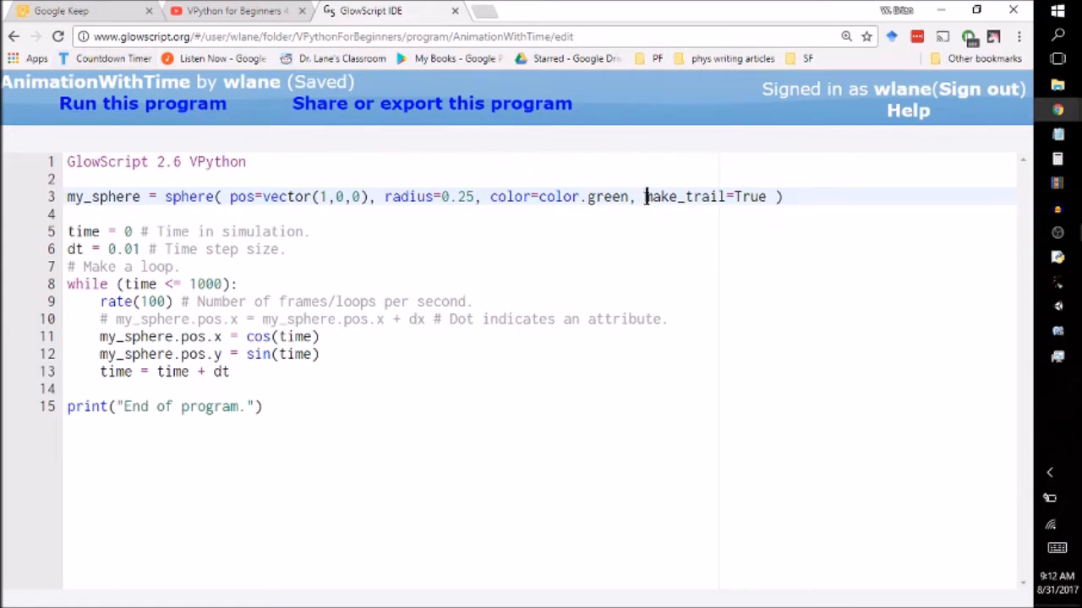
Step: Highlight the sphere's make_trail=True setting and begin a browser search for vpython
{"action": "double_click", "coordinate": [706, 196]}
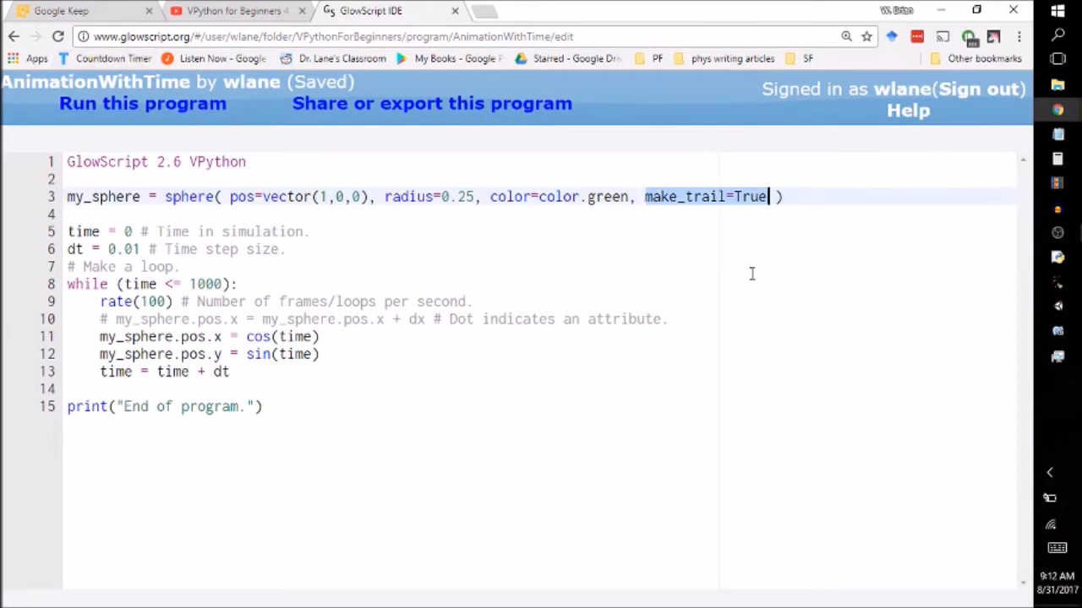
{"action": "mouse_move", "coordinate": [703, 206]}
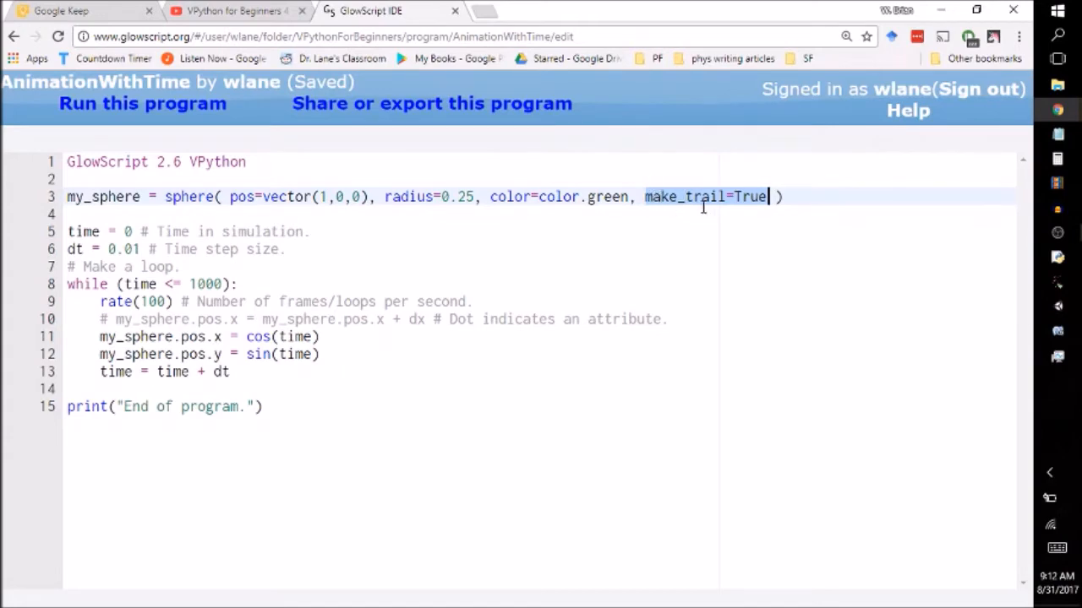
{"action": "left_click", "coordinate": [142, 103]}
{"action": "type", "text": "vpython"}
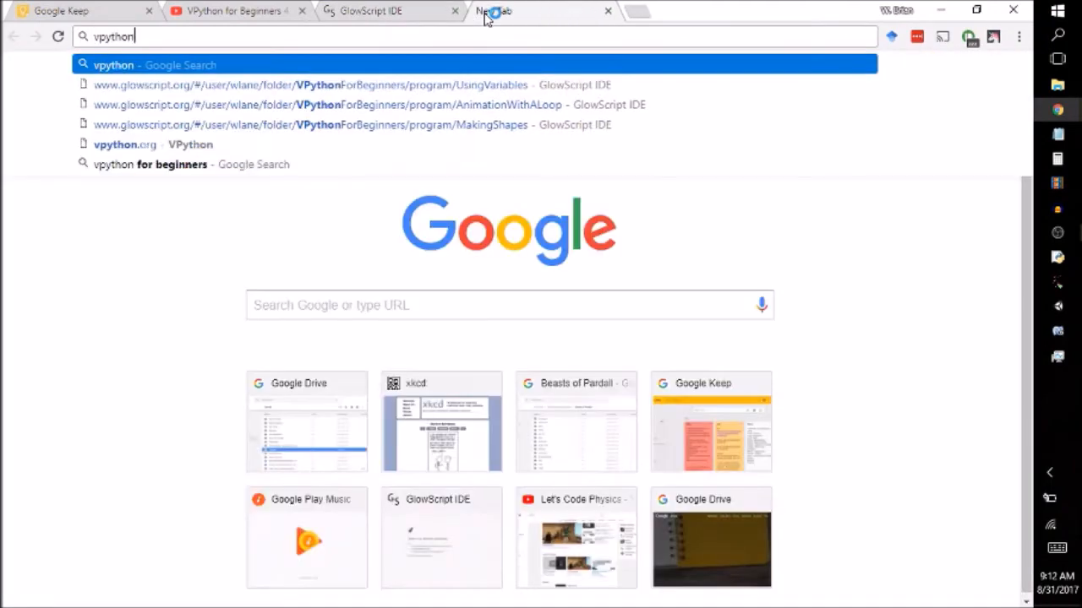
Step: Find the VPython 'Leaving a Trail' page, note its retain=50 example, and return to the program
{"action": "key", "text": "Return"}
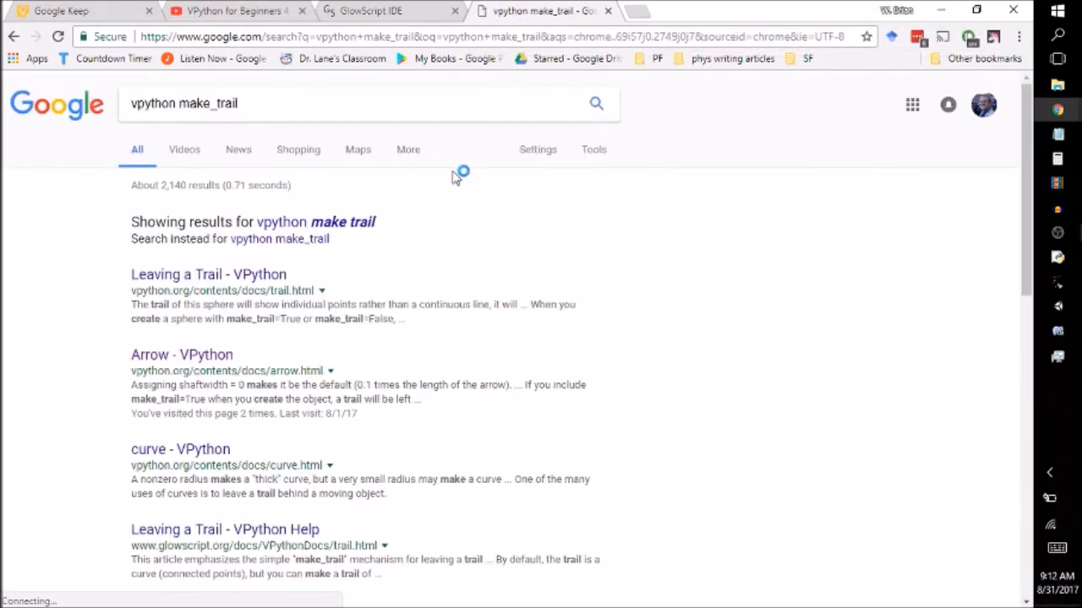
{"action": "left_click", "coordinate": [208, 274]}
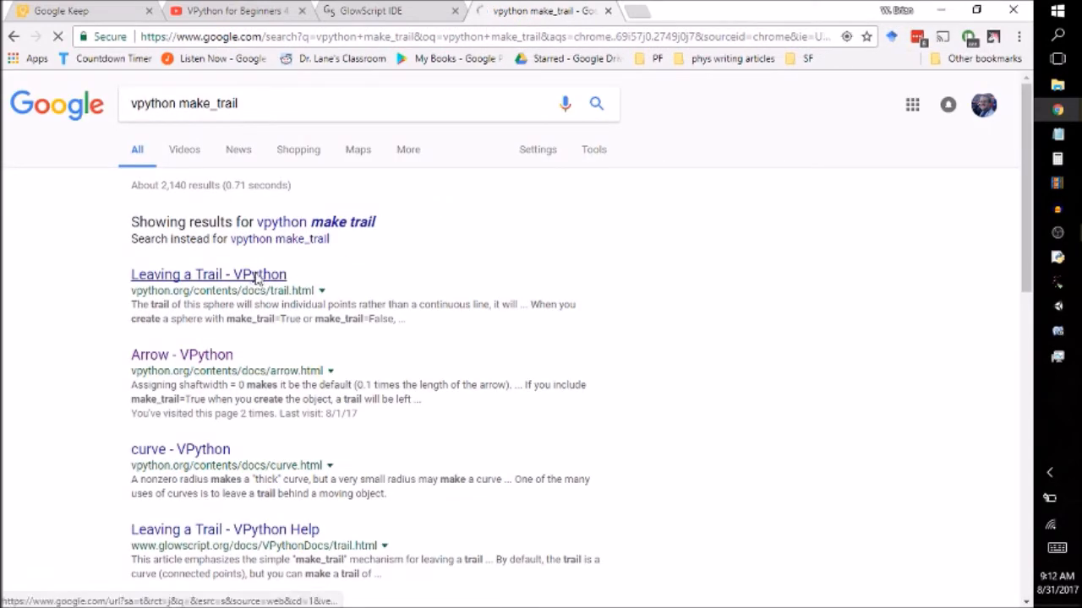
{"action": "left_click", "coordinate": [208, 274]}
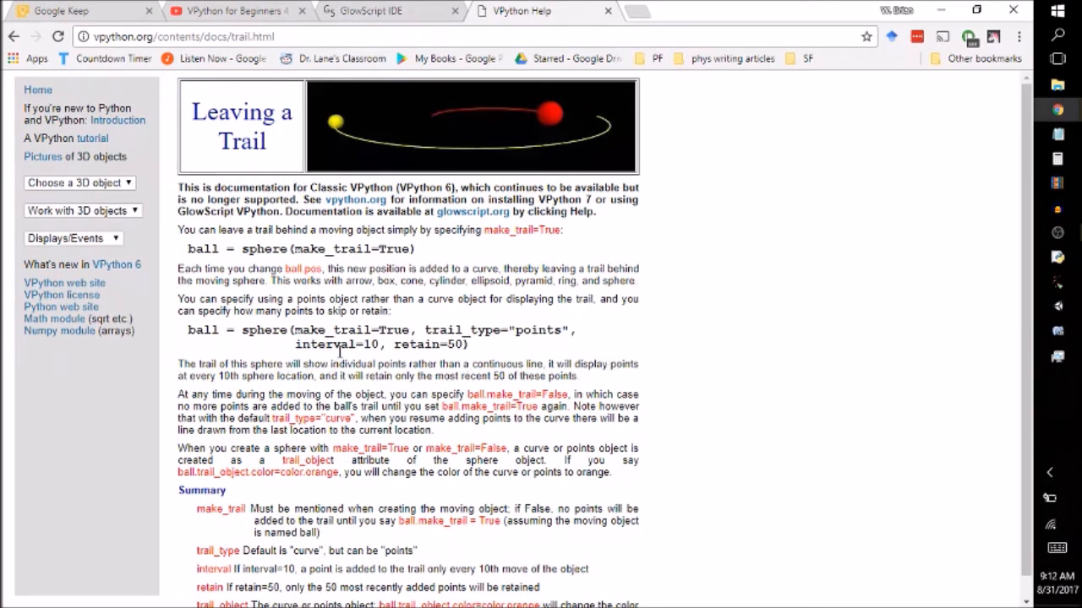
{"action": "double_click", "coordinate": [423, 344]}
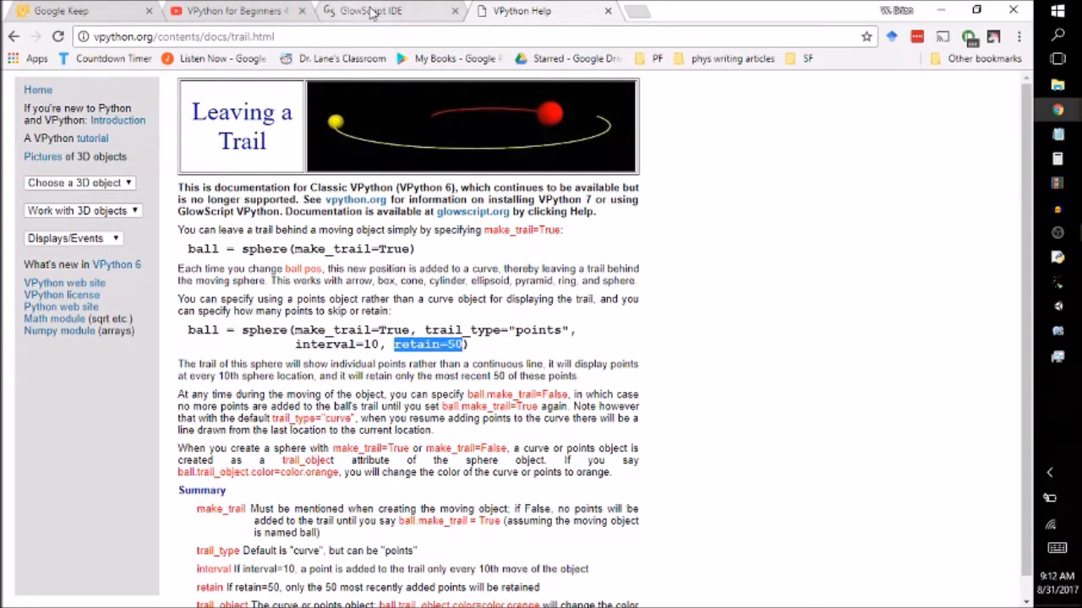
{"action": "left_click", "coordinate": [372, 10]}
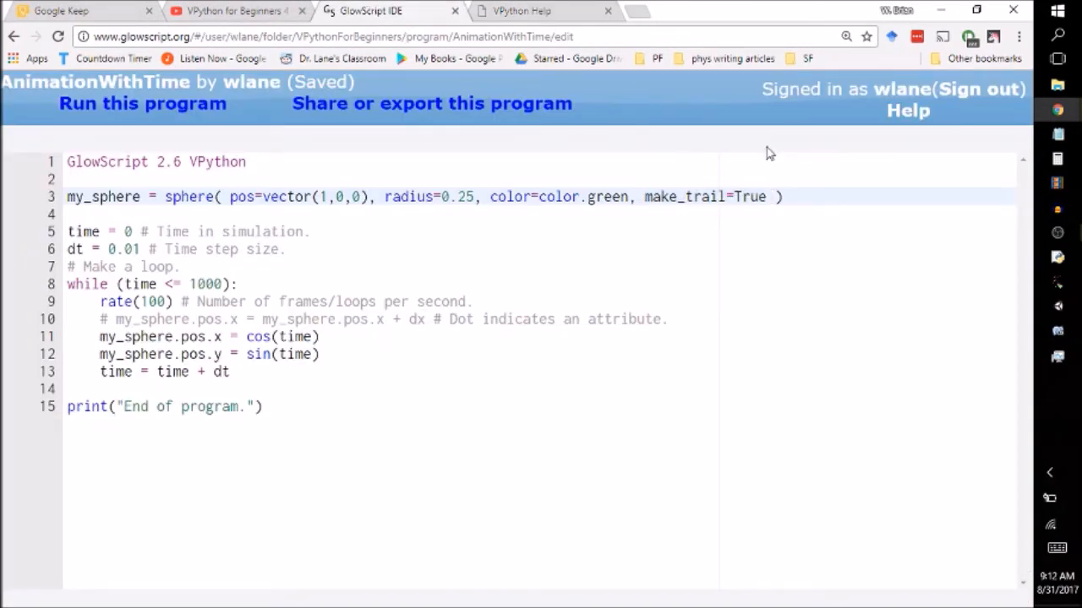
Step: Add retain = 10 after make_trail=True and run the animation with the short trail
{"action": "type", "text": ", retain ="}
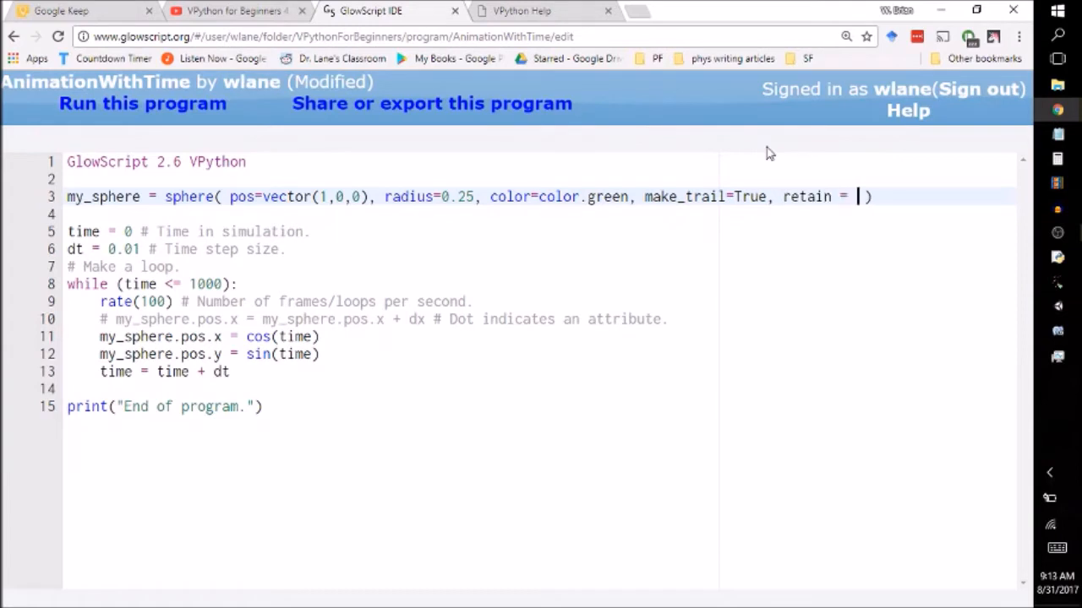
{"action": "type", "text": "10"}
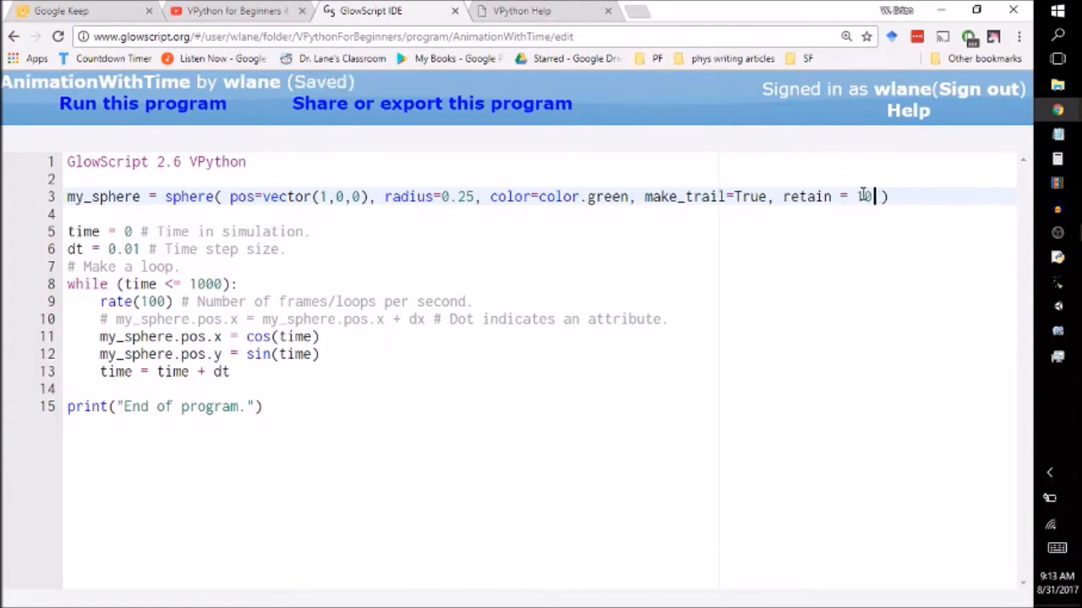
{"action": "left_click", "coordinate": [142, 103]}
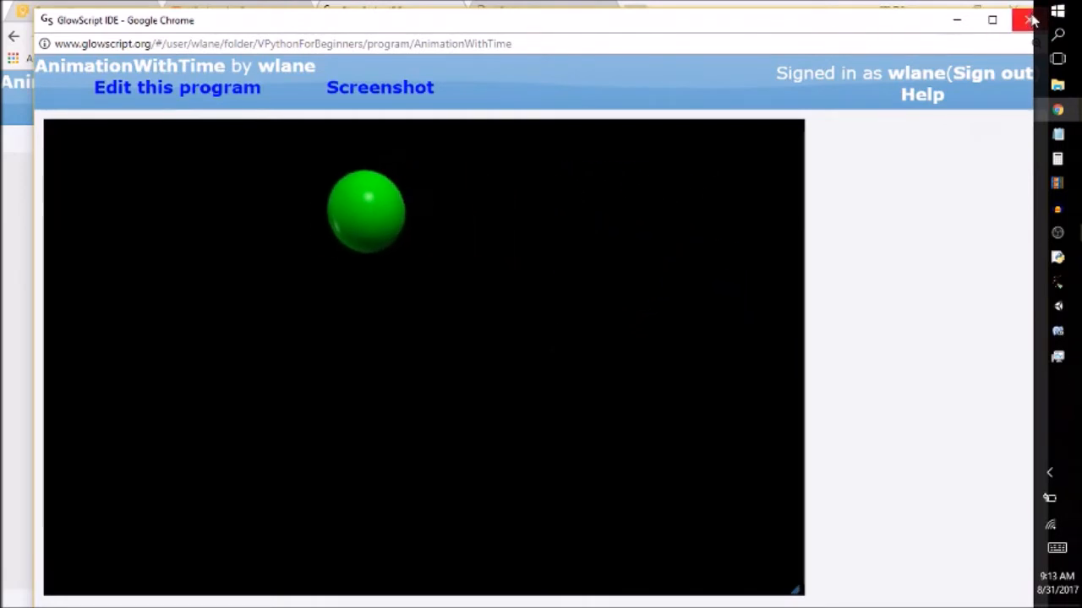
{"action": "left_click", "coordinate": [176, 88]}
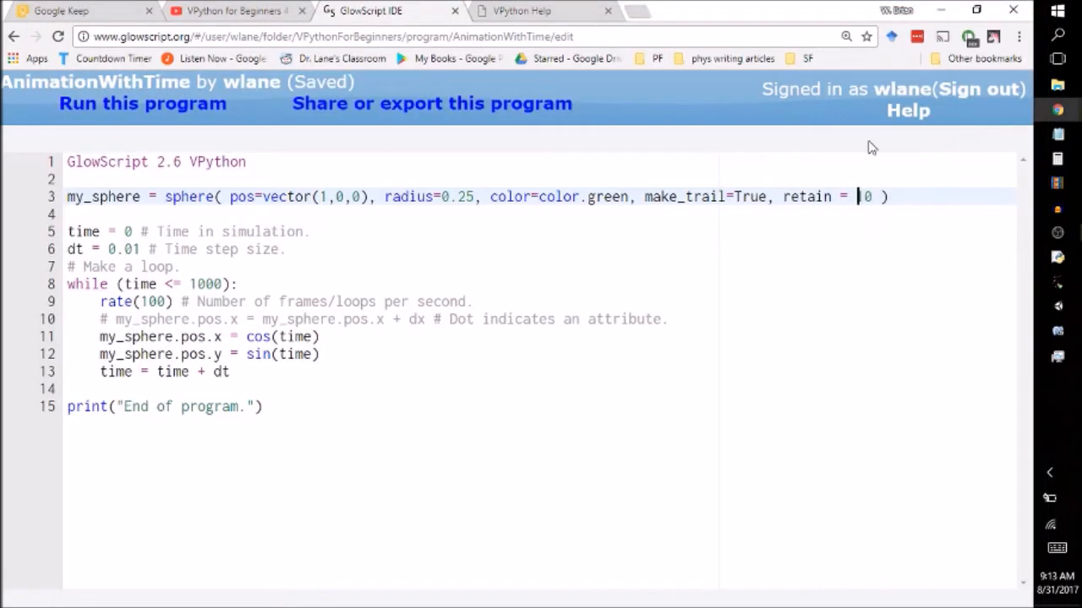
Step: Change retain to 100 and run again to see the longer trailing arc
{"action": "type", "text": "1"}
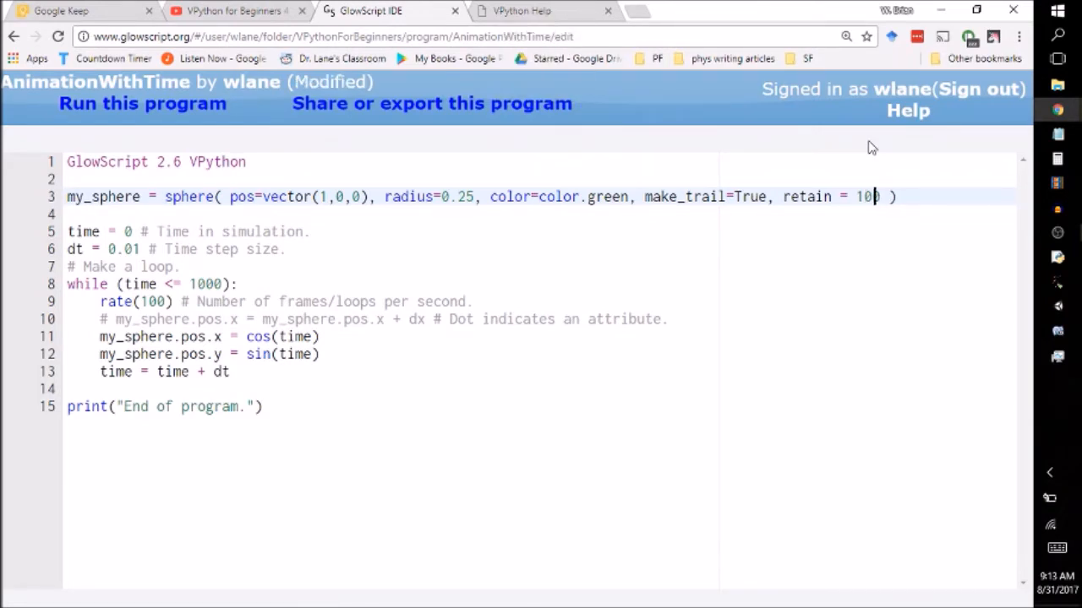
{"action": "left_click", "coordinate": [142, 103]}
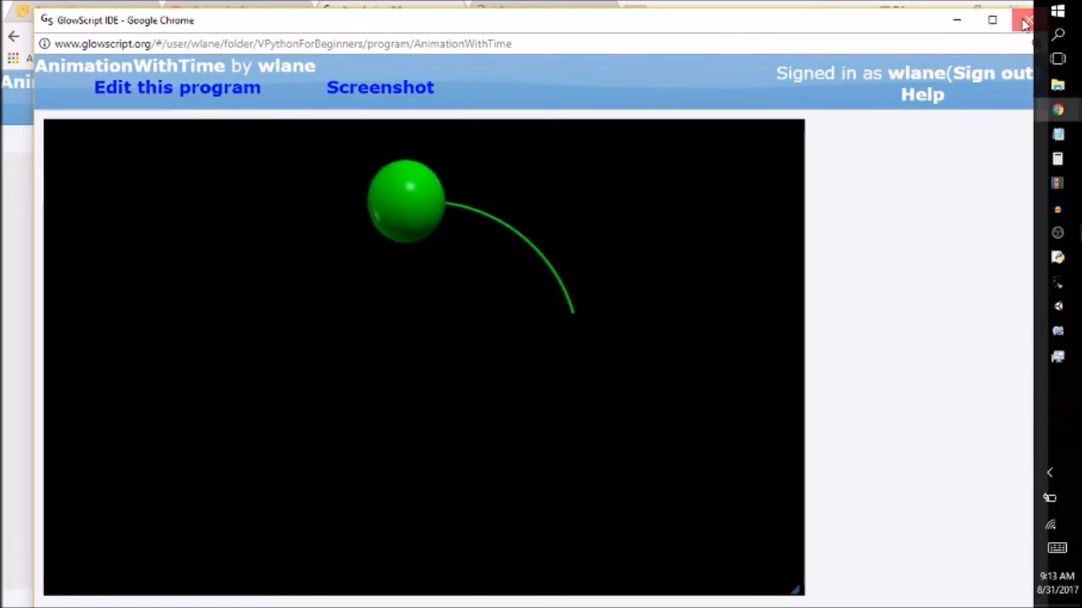
{"action": "left_click", "coordinate": [237, 10]}
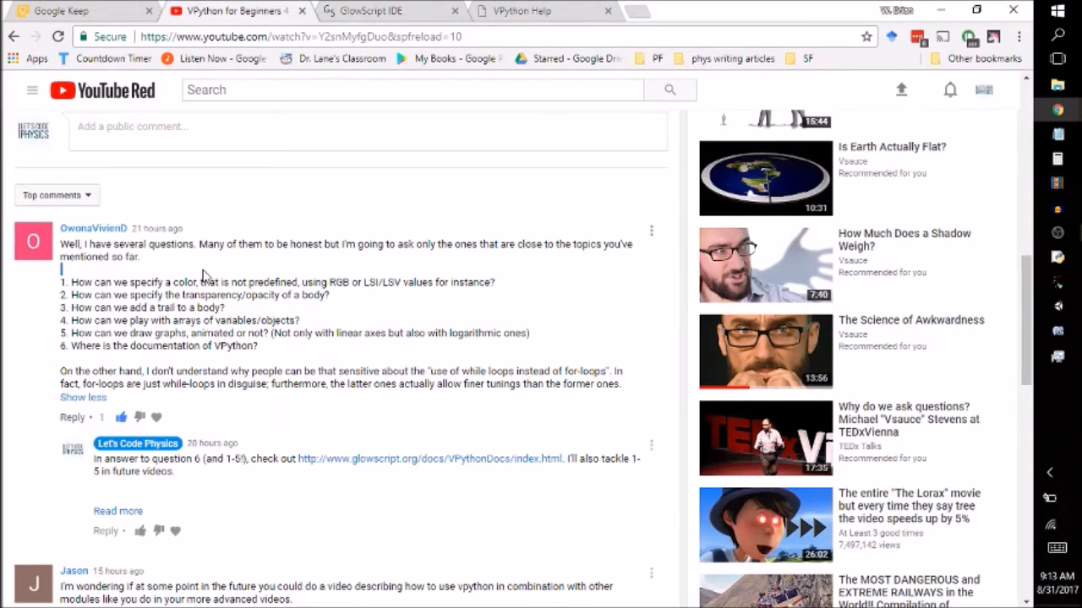
Step: Highlight question 1 about RGB colours and return to the GlowScript program
{"action": "left_click_drag", "start_coordinate": [64, 282], "coordinate": [453, 283]}
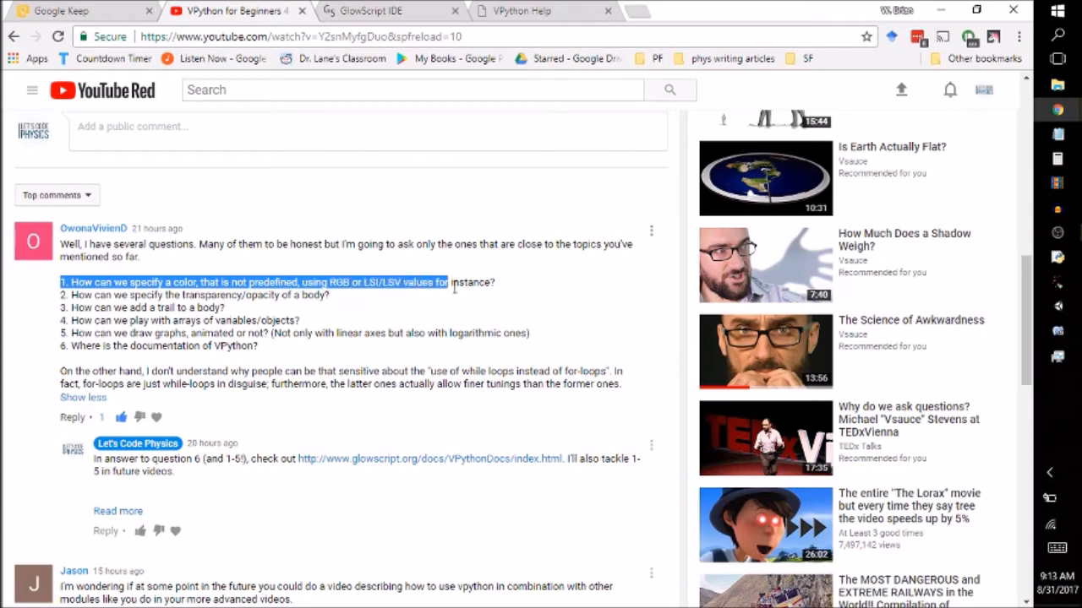
{"action": "left_click", "coordinate": [381, 10]}
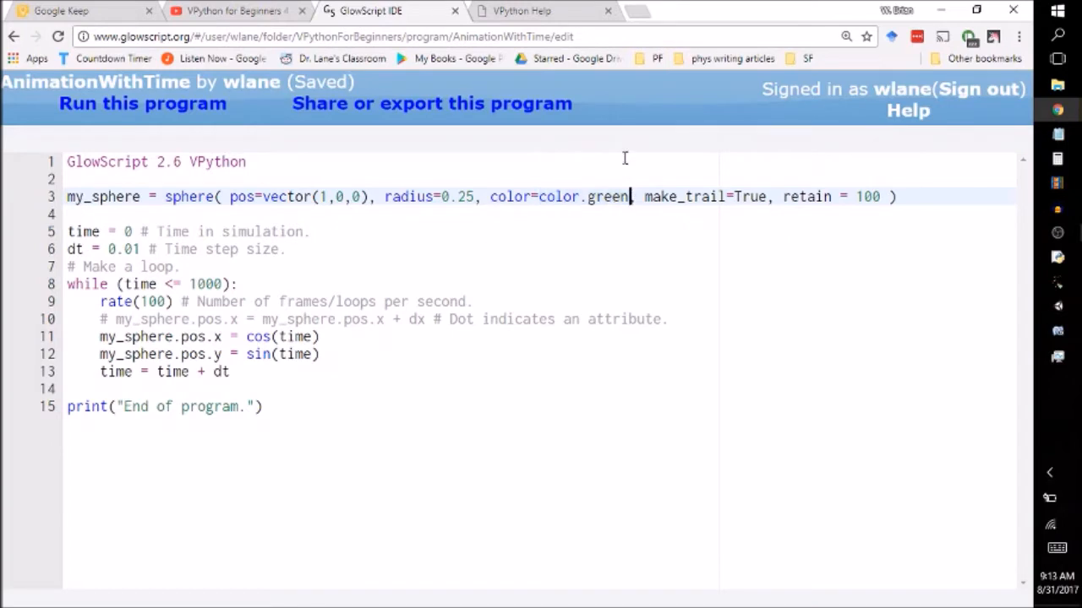
Step: Replace the sphere's named colour with color=vector(1,0,0) plus an RGB code comment, and save
{"action": "key", "text": "Backspace"}
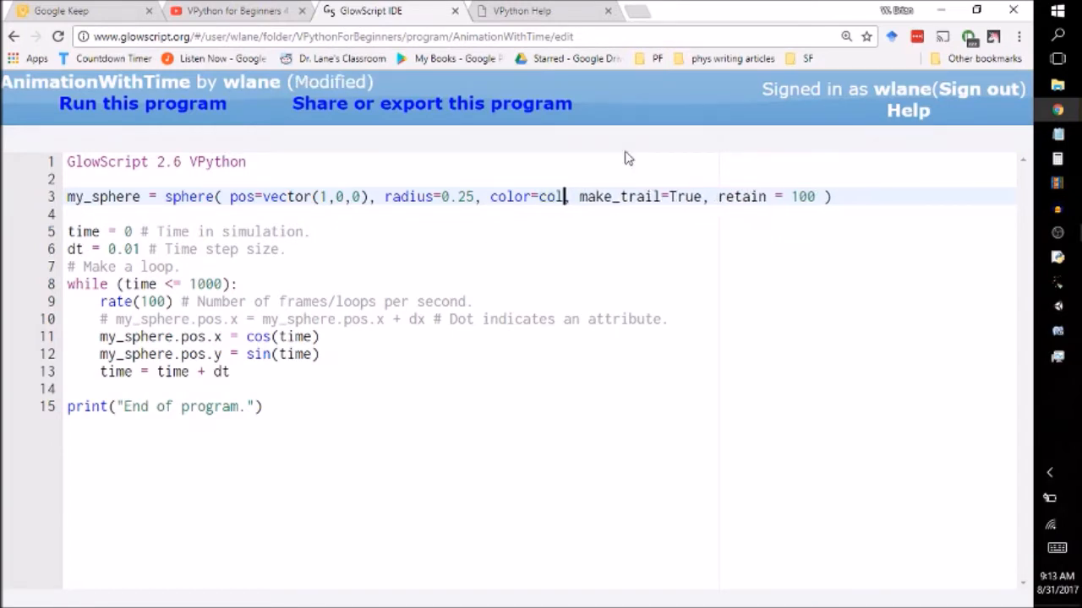
{"action": "type", "text": "v"}
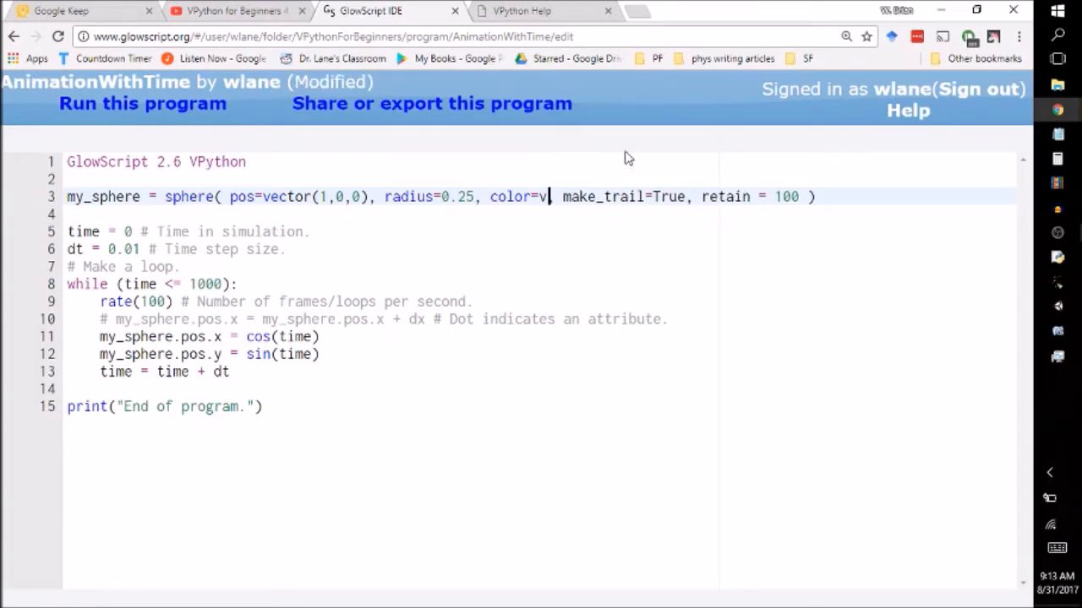
{"action": "type", "text": "ector()"}
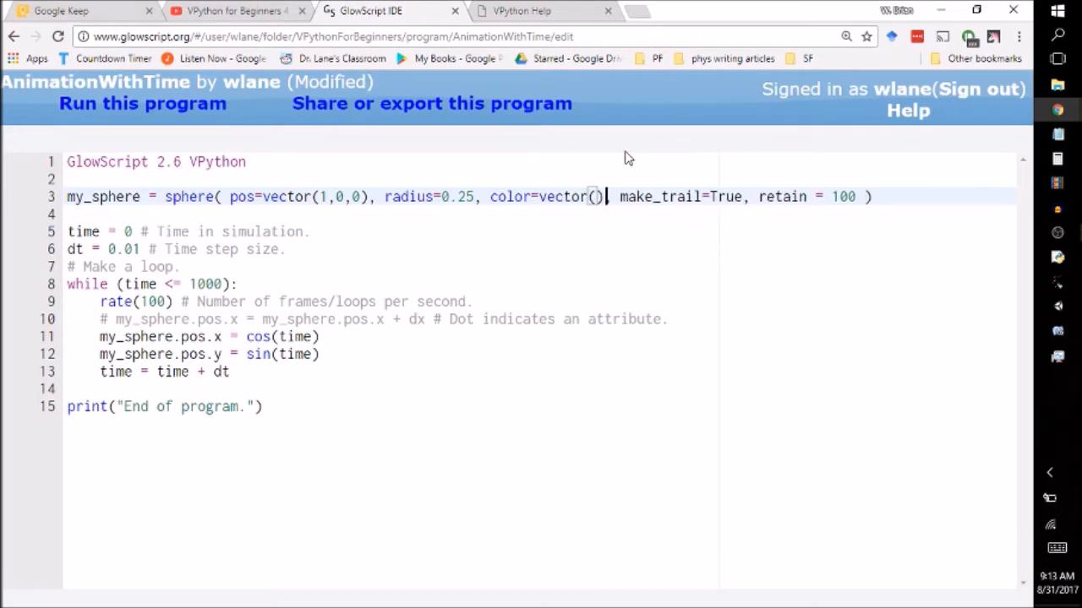
{"action": "type", "text": "#"}
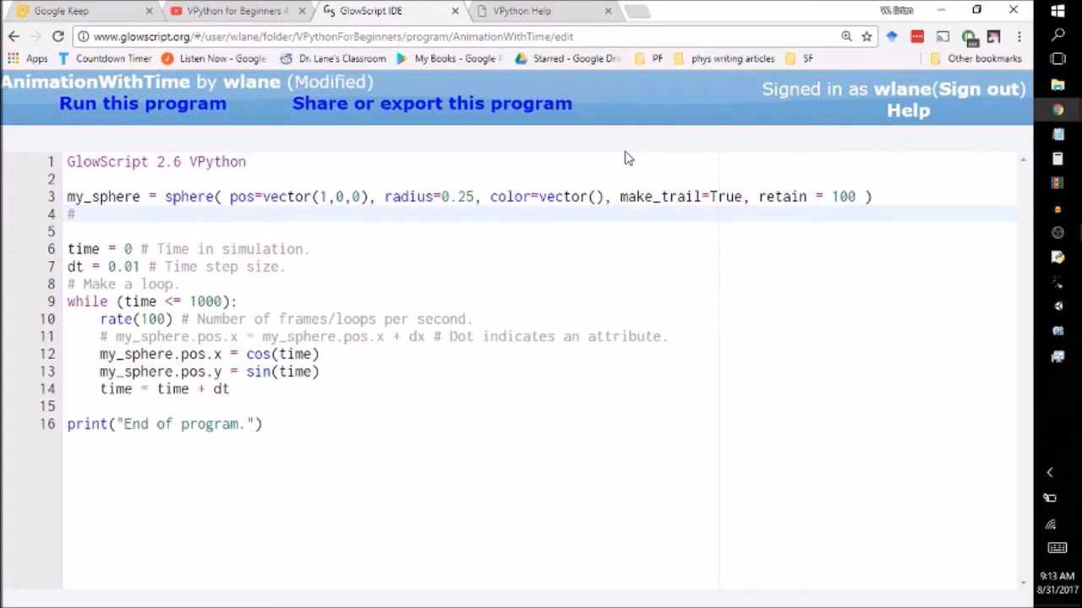
{"action": "type", "text": "color = vector() uses"}
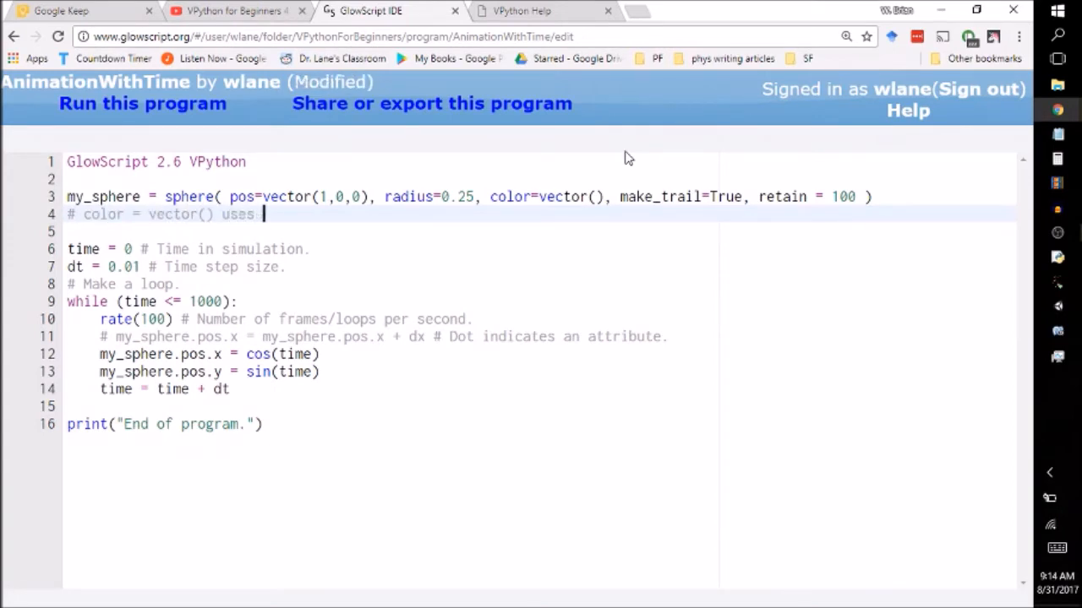
{"action": "type", "text": "RGB cod"}
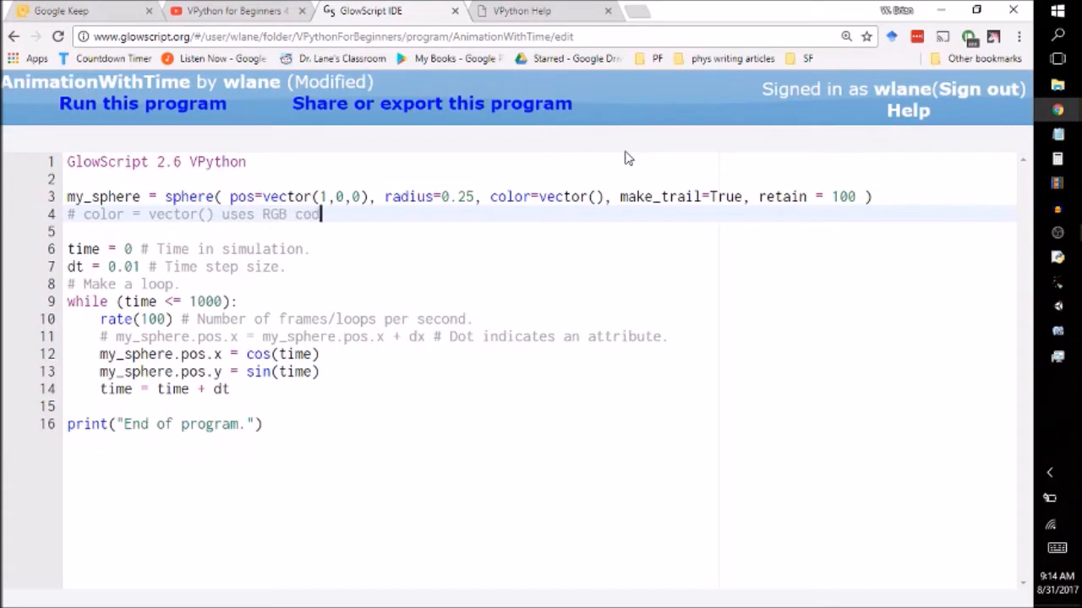
{"action": "key", "text": "ctrl+s"}
{"action": "type", "text": "1,0,0"}
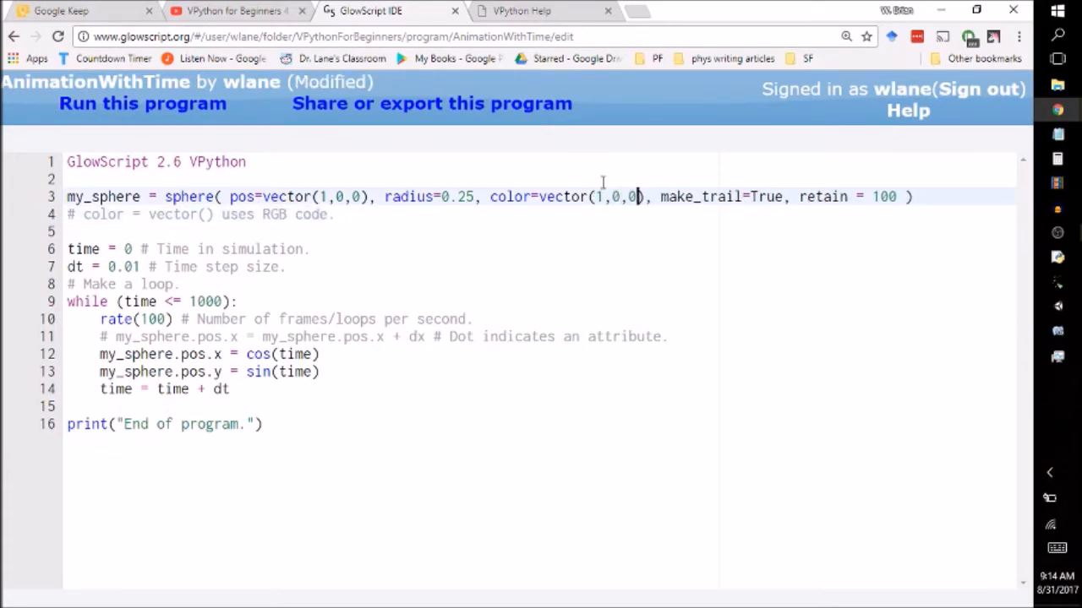
{"action": "key", "text": "ctrl+s"}
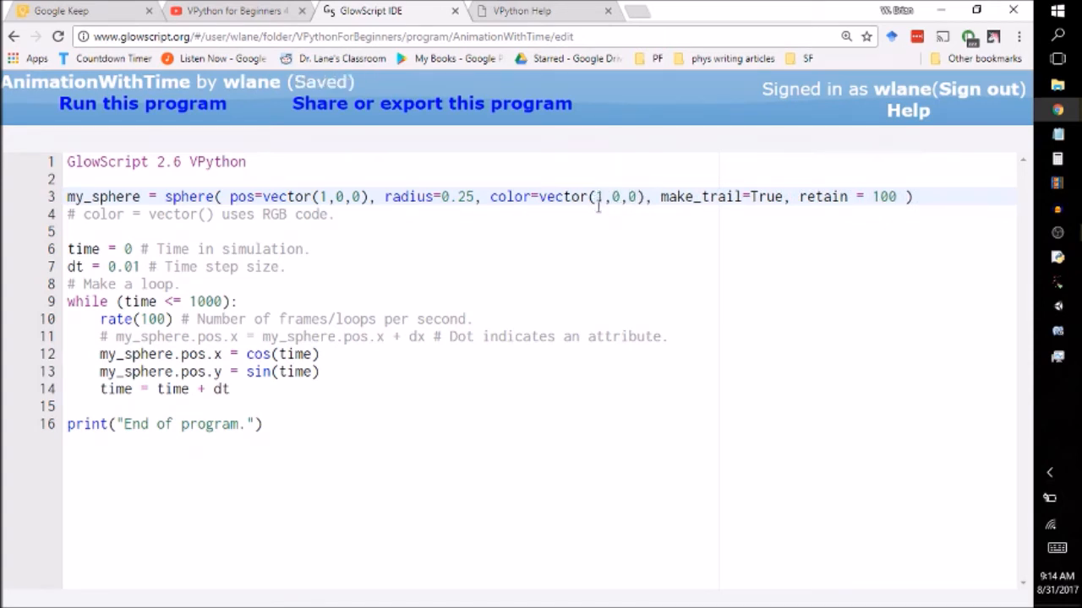
{"action": "mouse_move", "coordinate": [622, 188]}
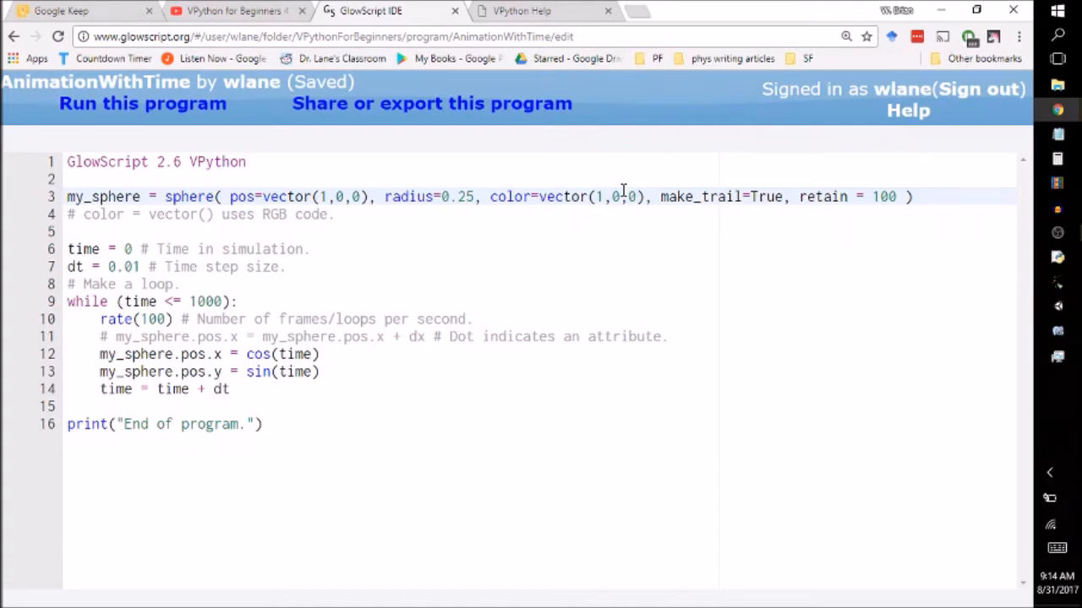
Step: Run the program to see the red sphere draw a red trail, then return to the code
{"action": "left_click", "coordinate": [142, 103]}
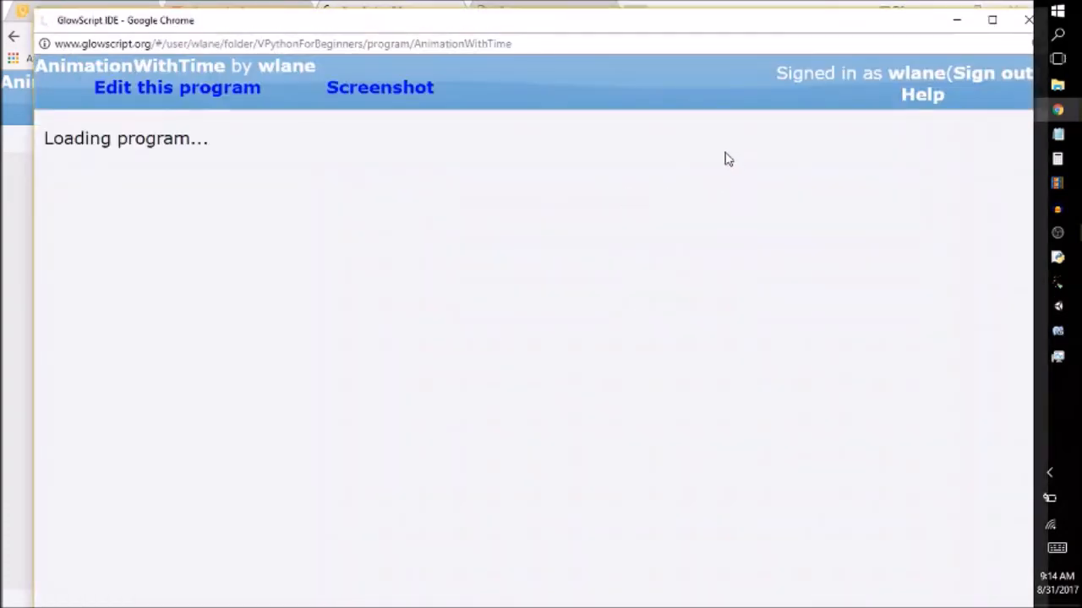
{"action": "mouse_move", "coordinate": [598, 291]}
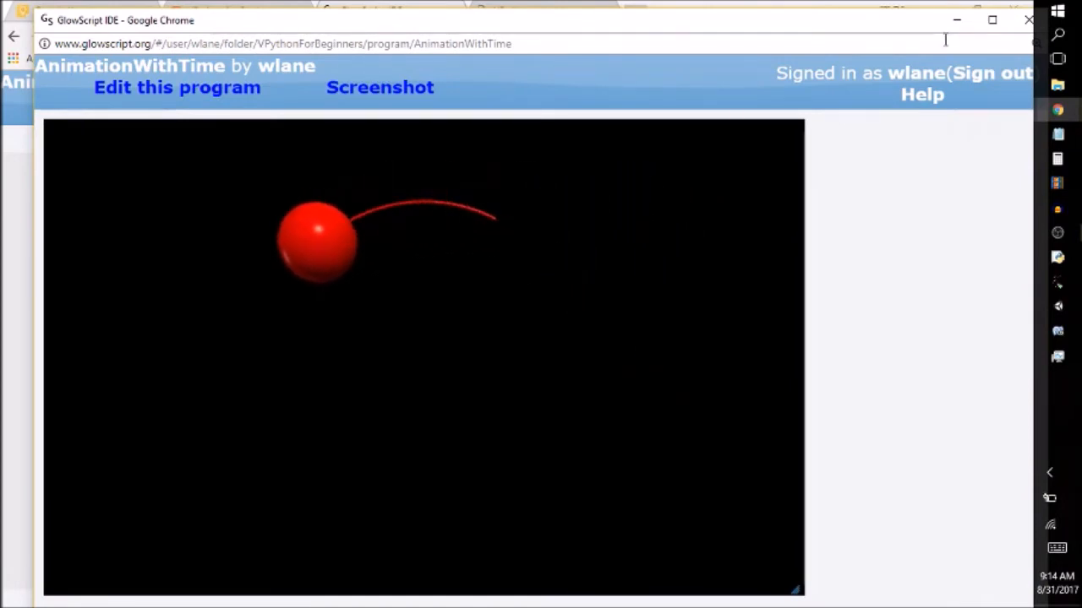
{"action": "left_click", "coordinate": [176, 88]}
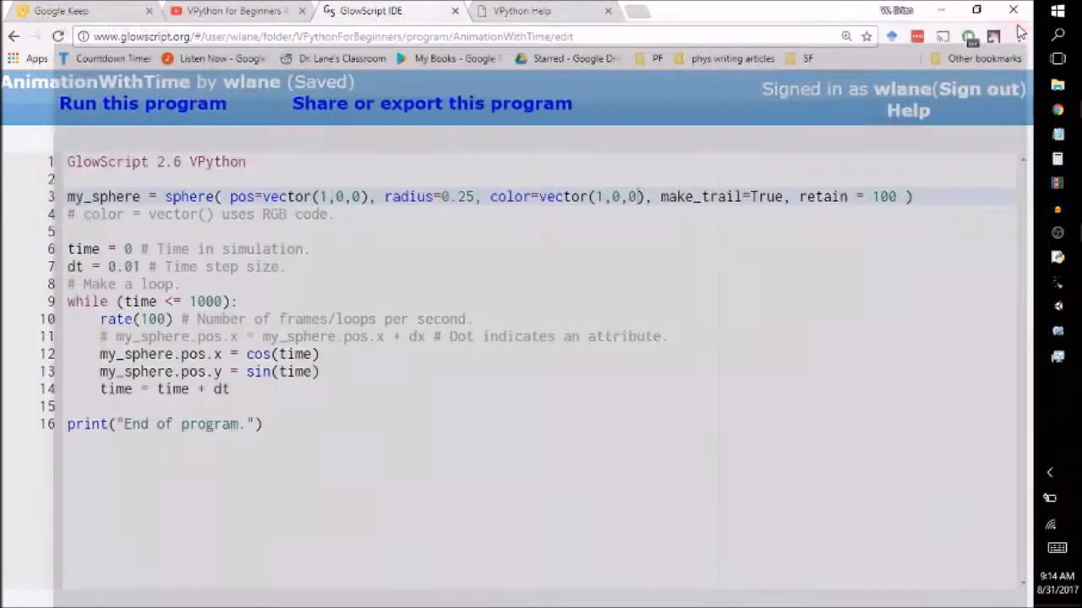
Step: Check the VPython trail documentation for how to change a trail's colour, then return to the code
{"action": "left_click", "coordinate": [521, 10]}
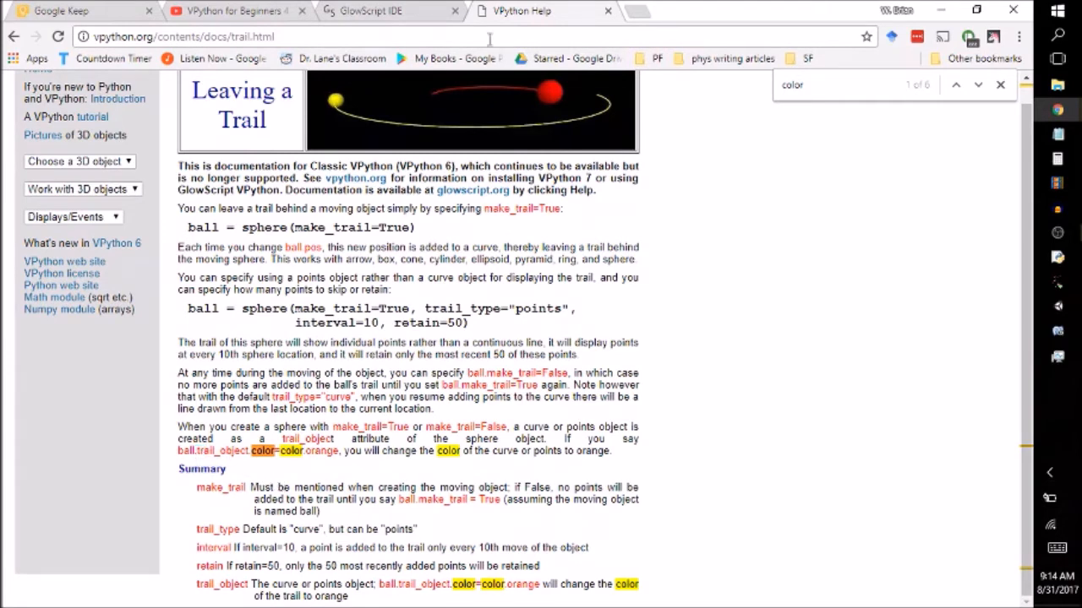
{"action": "left_click", "coordinate": [388, 10]}
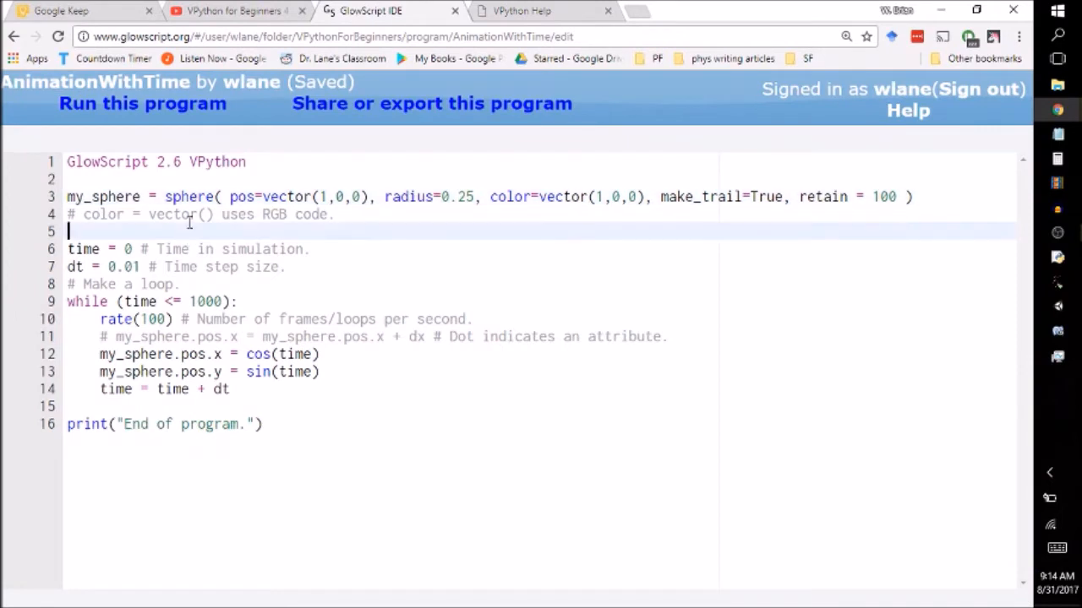
Step: Start a my_sphere.trail_object line, checking the attribute name in the documentation
{"action": "type", "text": "my_"}
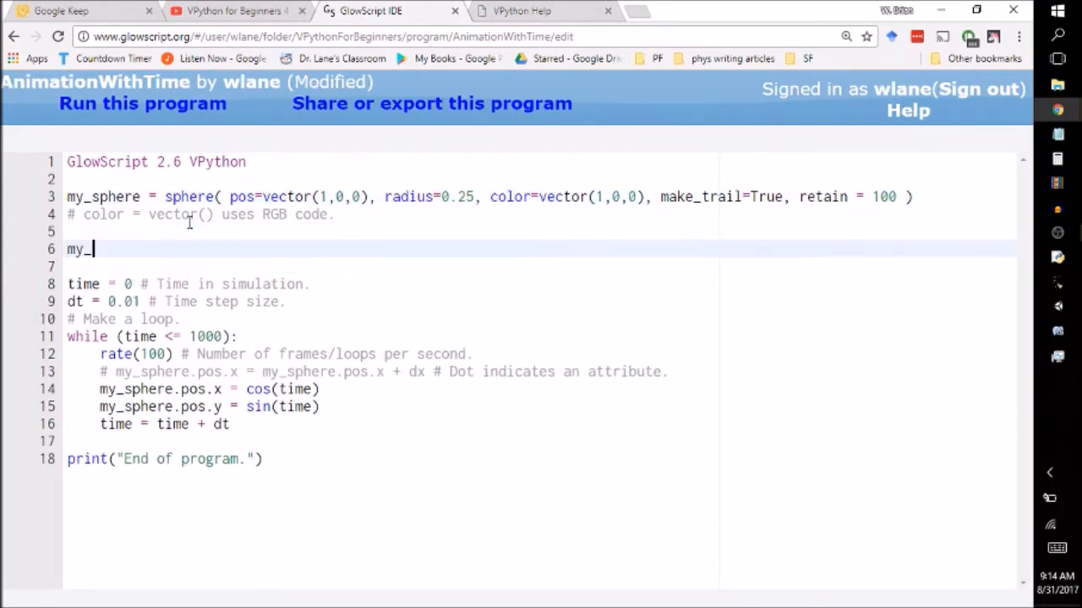
{"action": "type", "text": "sphere ="}
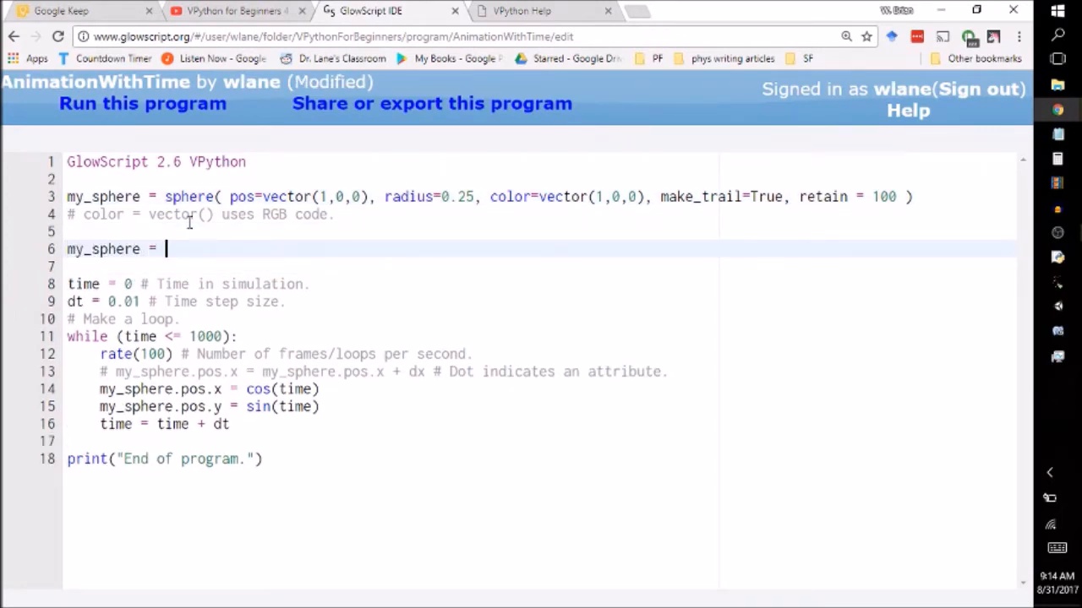
{"action": "type", "text": "."}
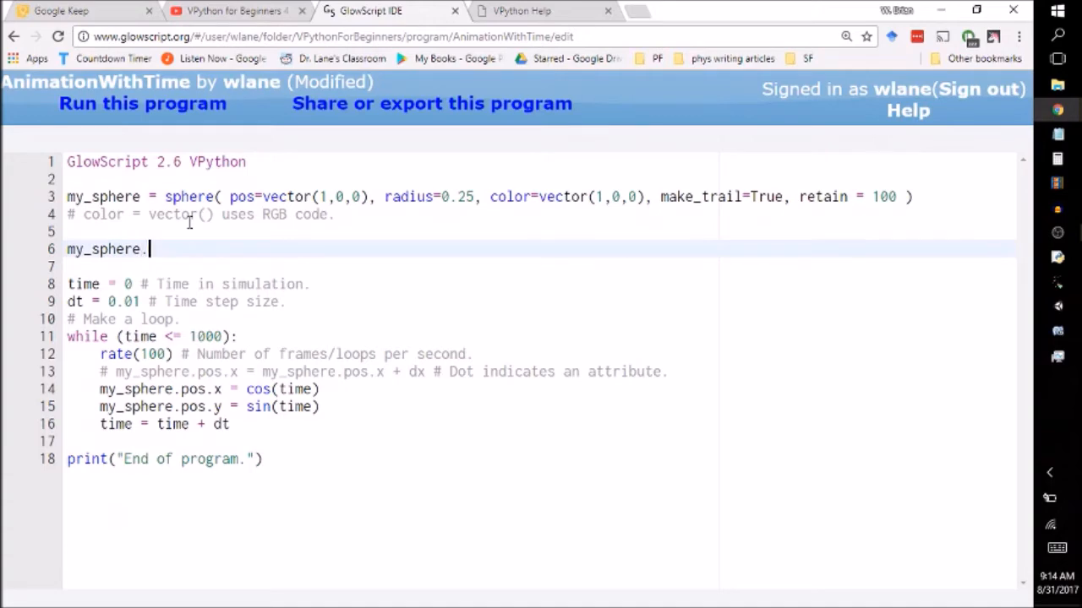
{"action": "left_click", "coordinate": [520, 10]}
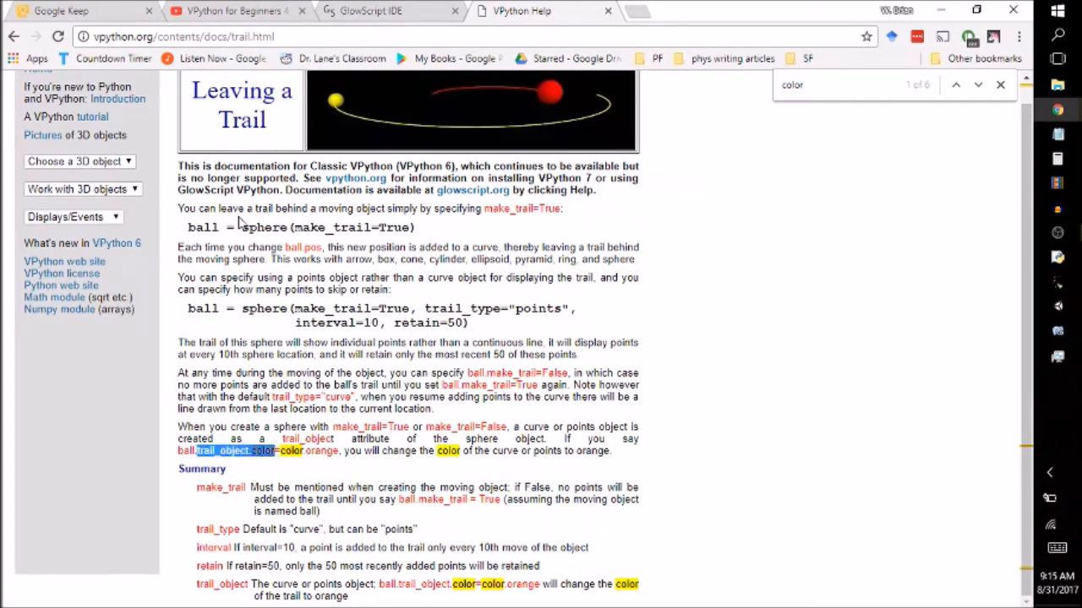
{"action": "left_click", "coordinate": [364, 10]}
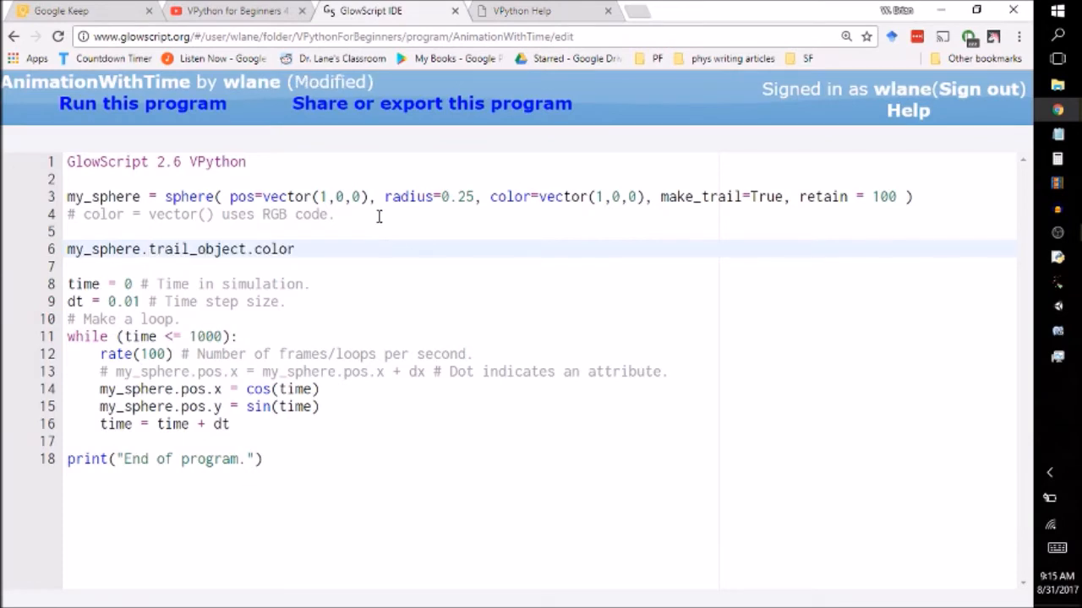
Step: Complete the line as my_sphere.trail_object.color = vector(0,1,0), save, and head back to the documentation after the TypeError
{"action": "type", "text": "="}
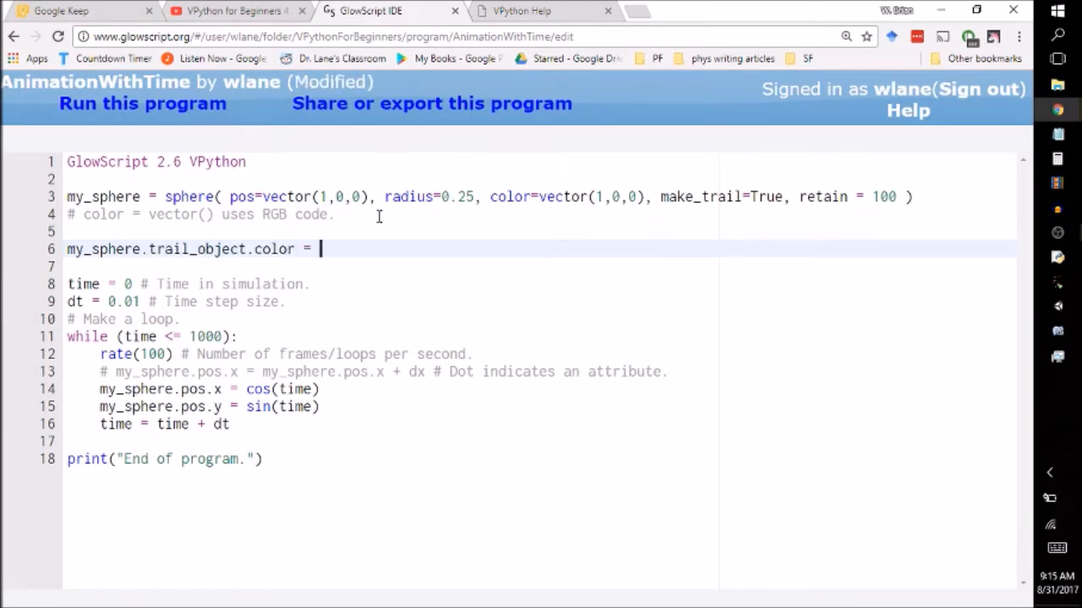
{"action": "type", "text": "vector("}
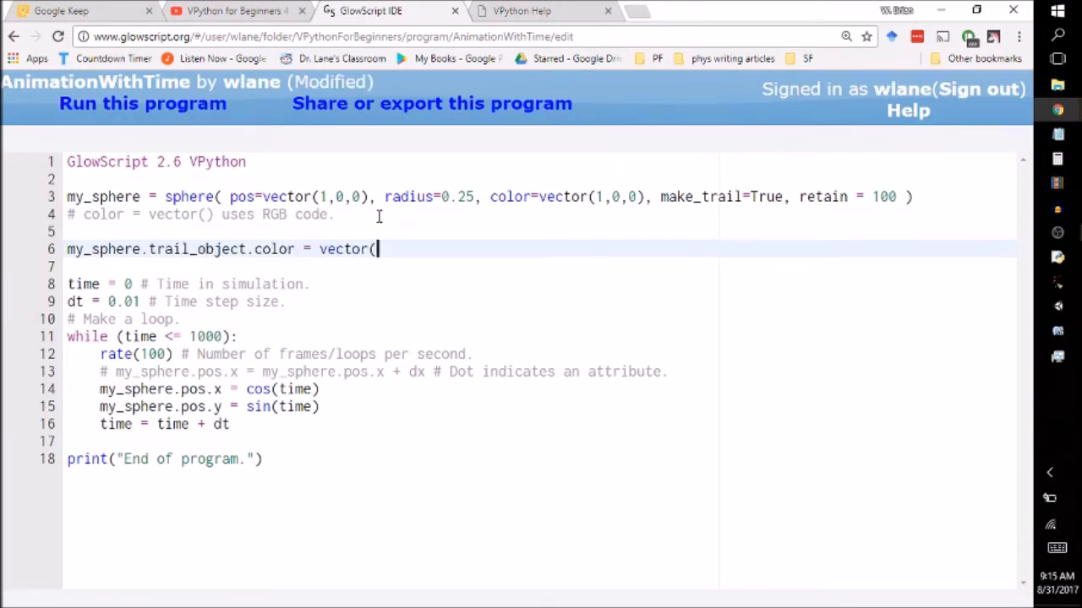
{"action": "key", "text": "ctrl+s"}
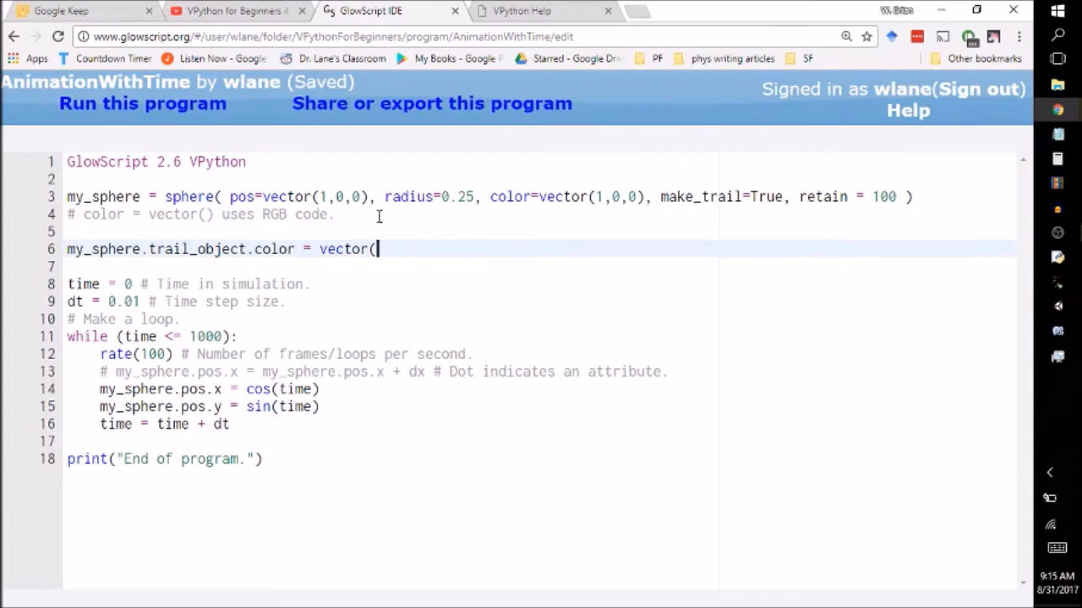
{"action": "type", "text": "0,1,"}
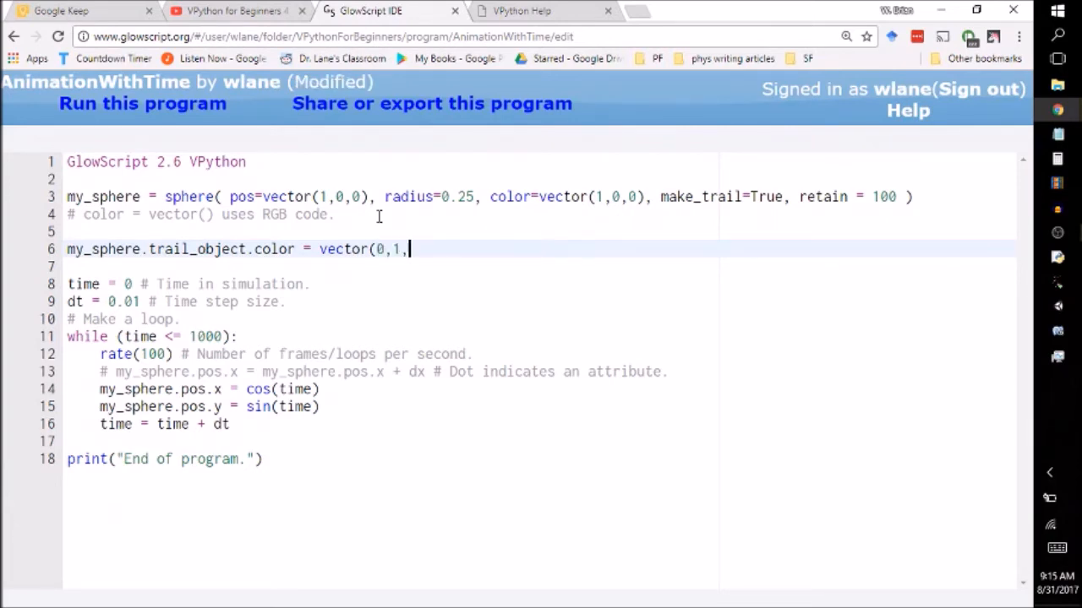
{"action": "type", "text": "0)"}
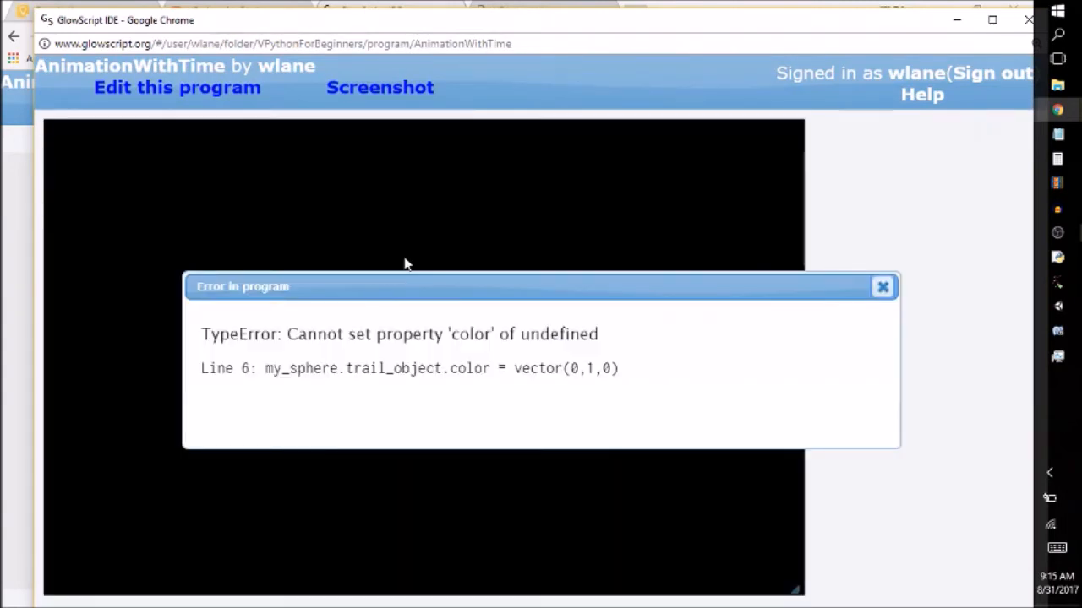
{"action": "mouse_move", "coordinate": [517, 362]}
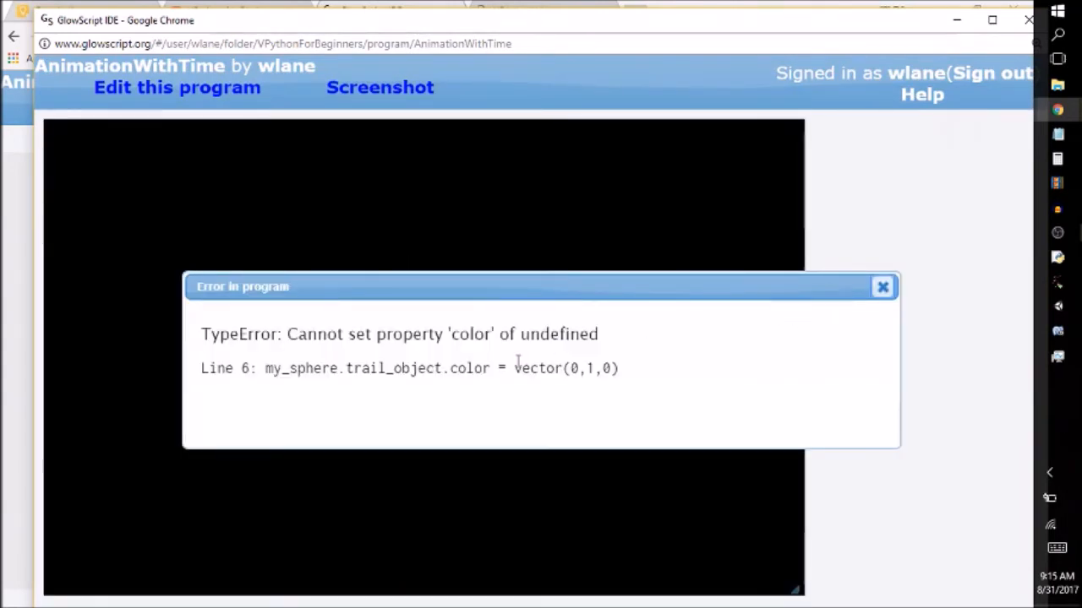
{"action": "mouse_move", "coordinate": [578, 395]}
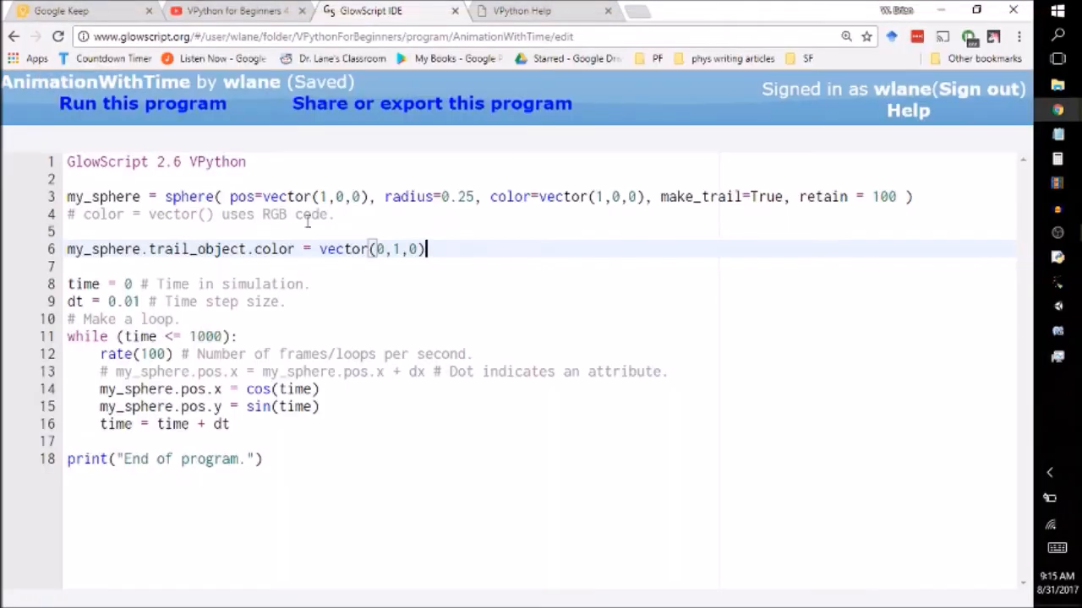
{"action": "left_click", "coordinate": [517, 11]}
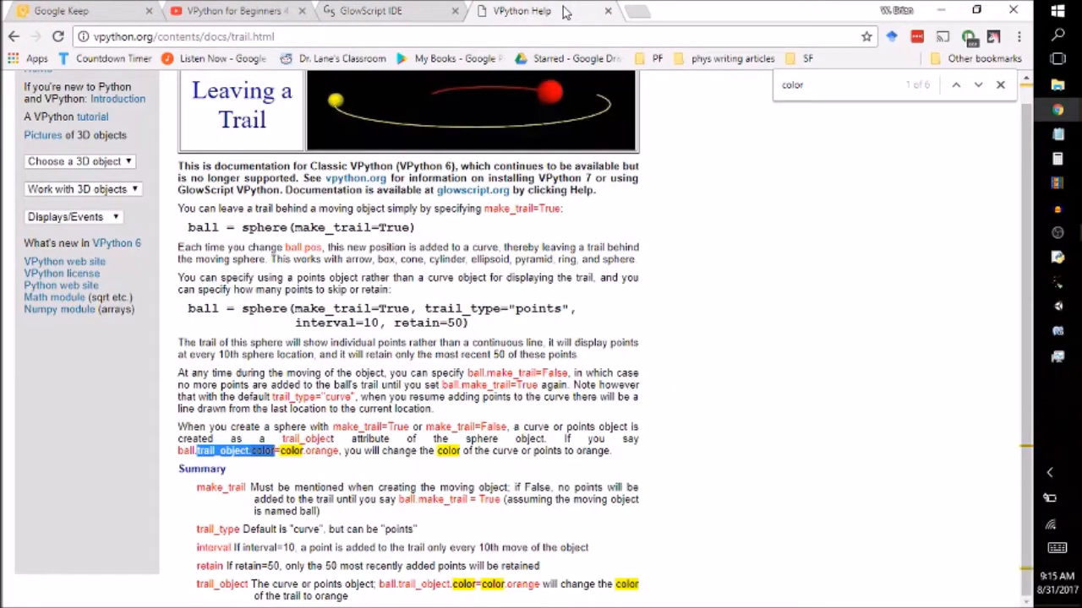
Step: Search 'glowscript make trail', find trail_color in the make_trail summary, and return to the code
{"action": "scroll", "scroll_direction": "up", "scroll_amount": 3}
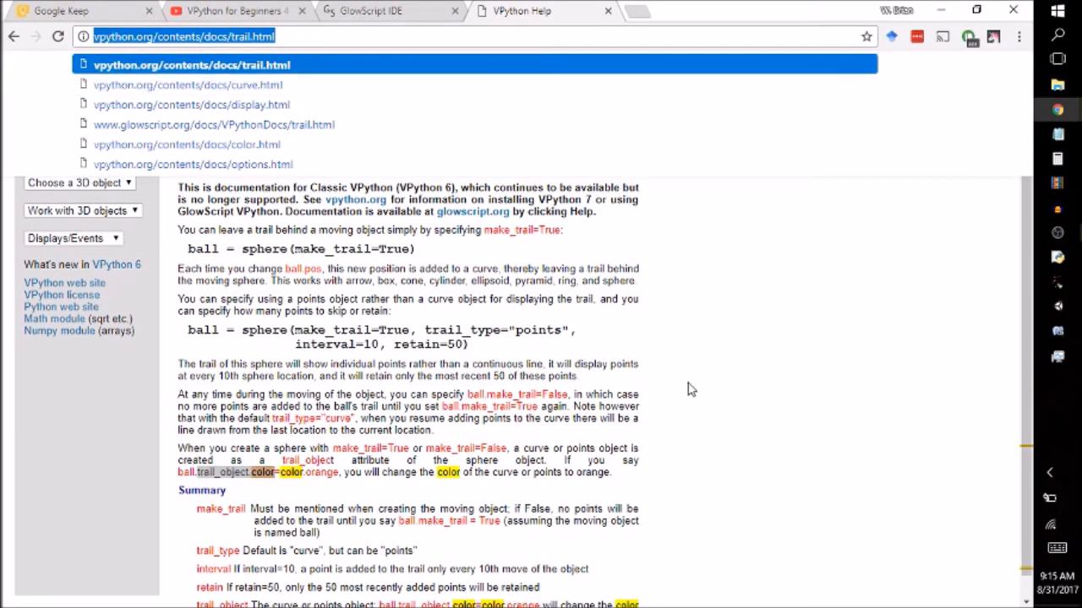
{"action": "type", "text": "glowscript"}
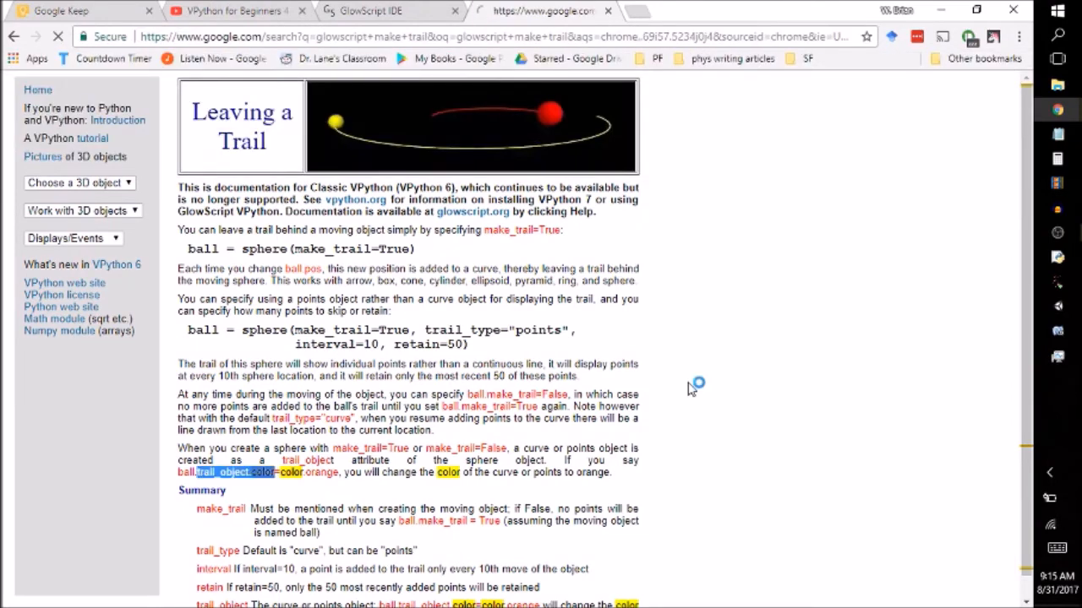
{"action": "left_click", "coordinate": [13, 37]}
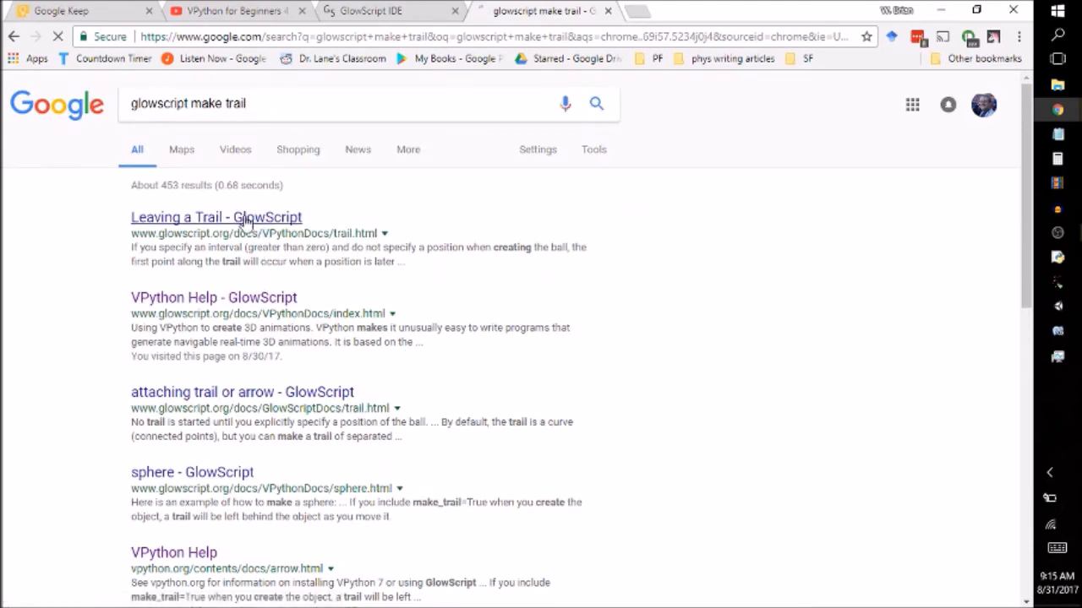
{"action": "left_click", "coordinate": [216, 216]}
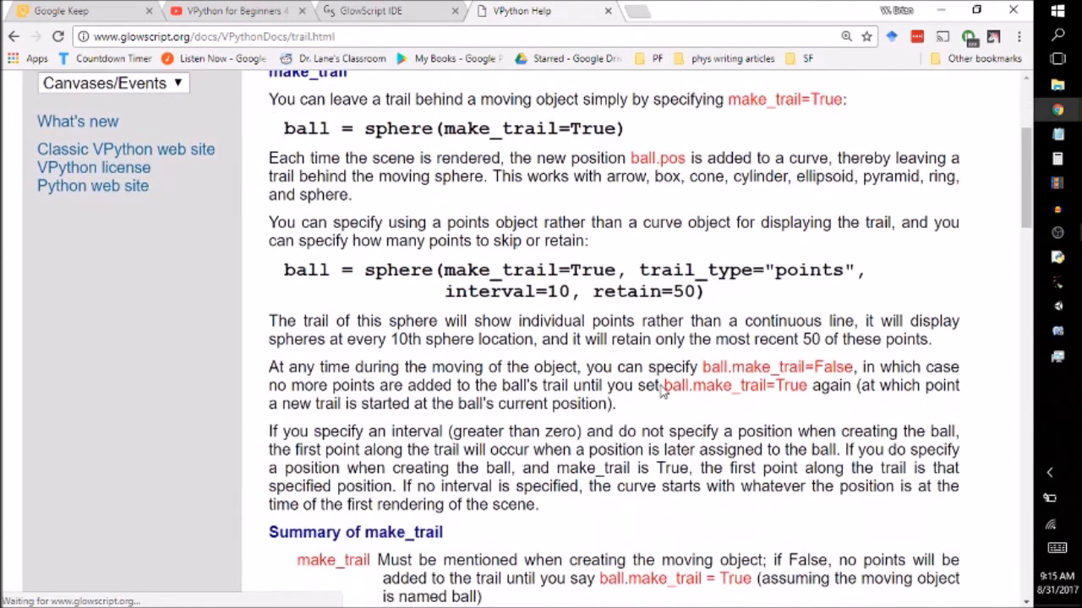
{"action": "scroll", "scroll_direction": "down", "scroll_amount": 3}
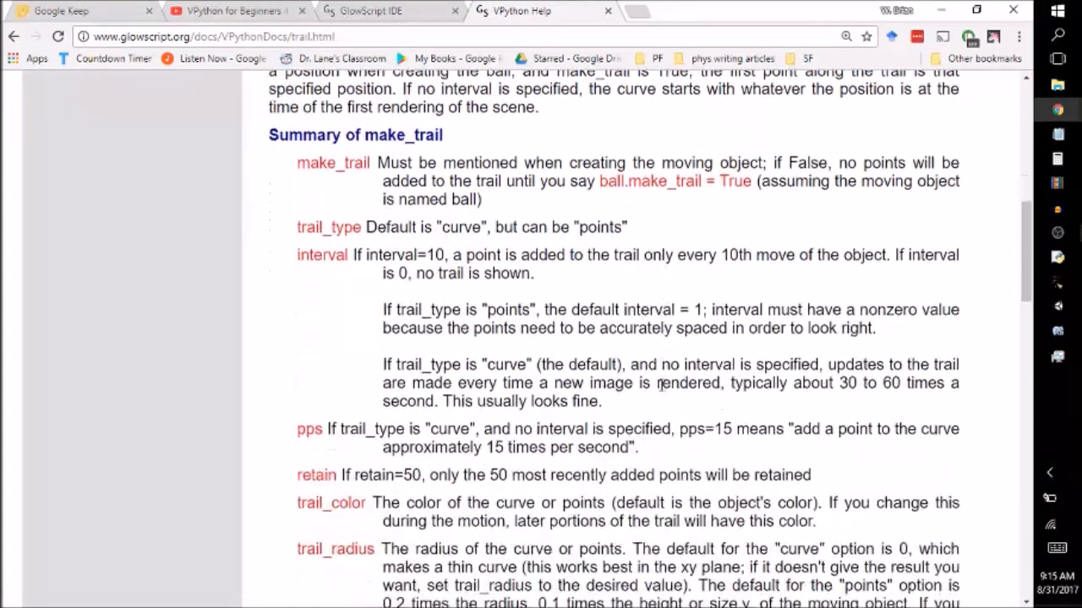
{"action": "scroll", "scroll_direction": "down", "scroll_amount": 3}
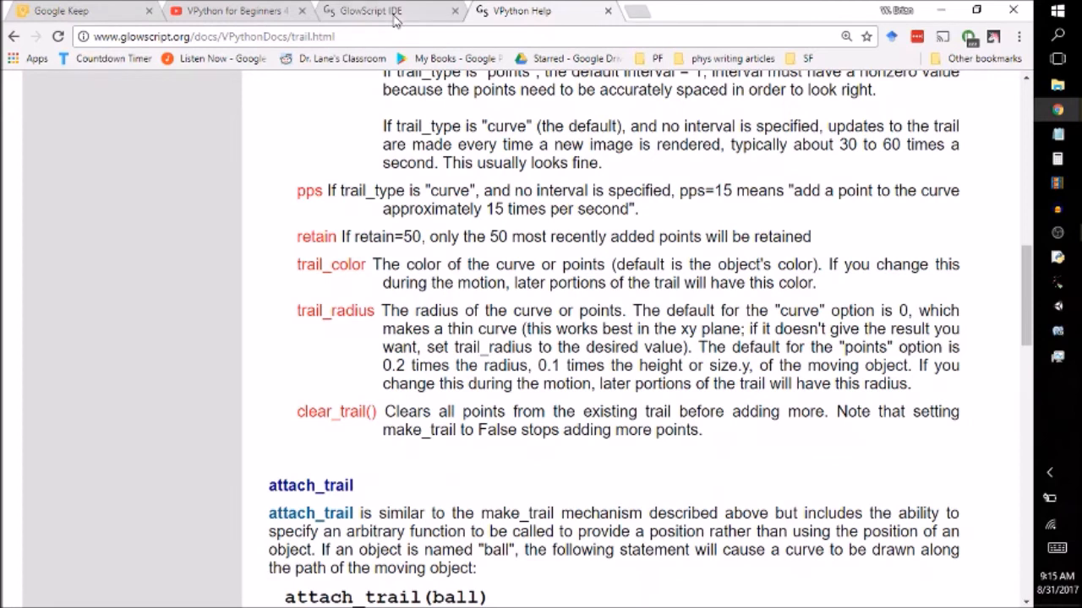
{"action": "left_click", "coordinate": [368, 10]}
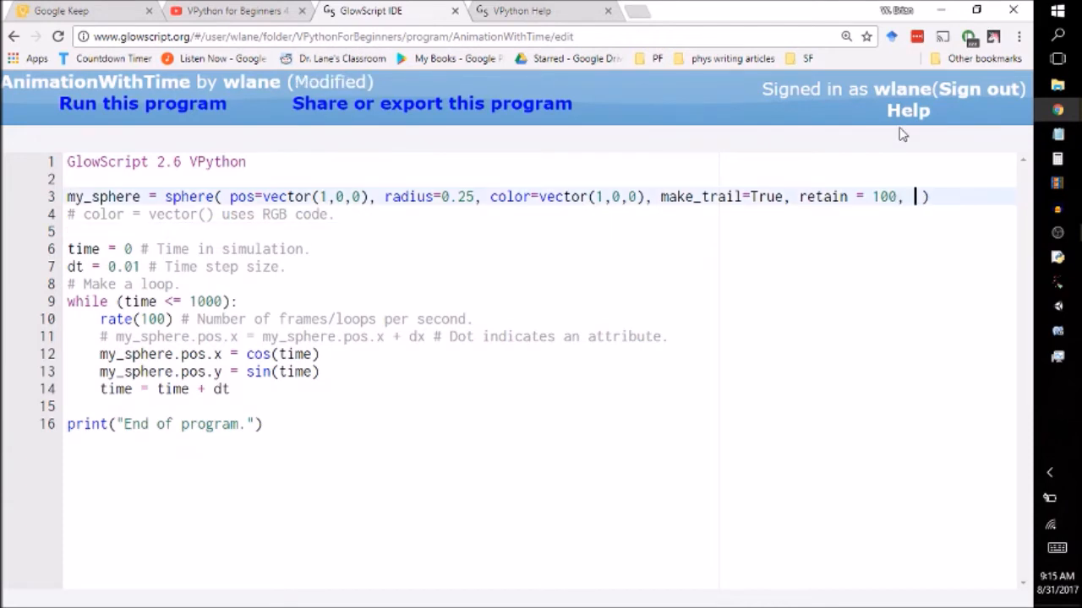
Step: Give the sphere a trail_color vector argument and run the animation
{"action": "type", "text": "trail_color = vector(0,1,0"}
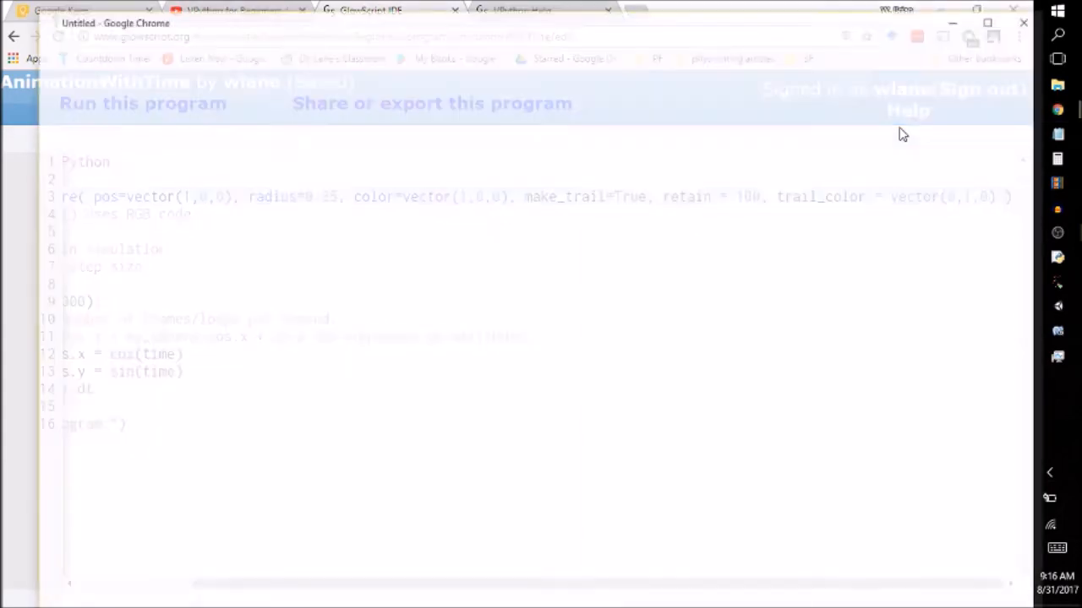
{"action": "left_click", "coordinate": [142, 103]}
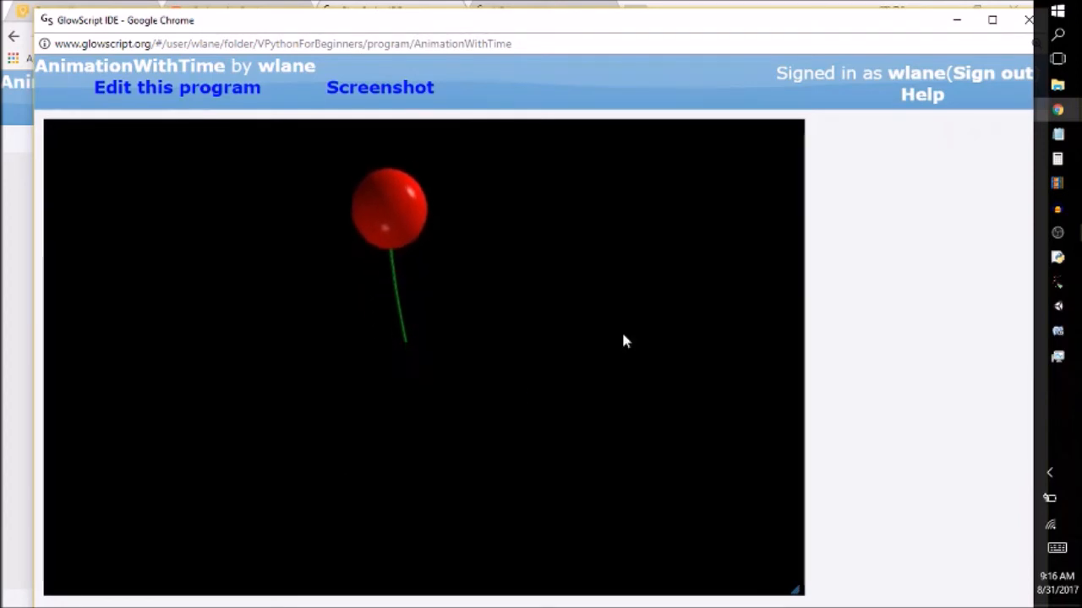
{"action": "left_click", "coordinate": [175, 88]}
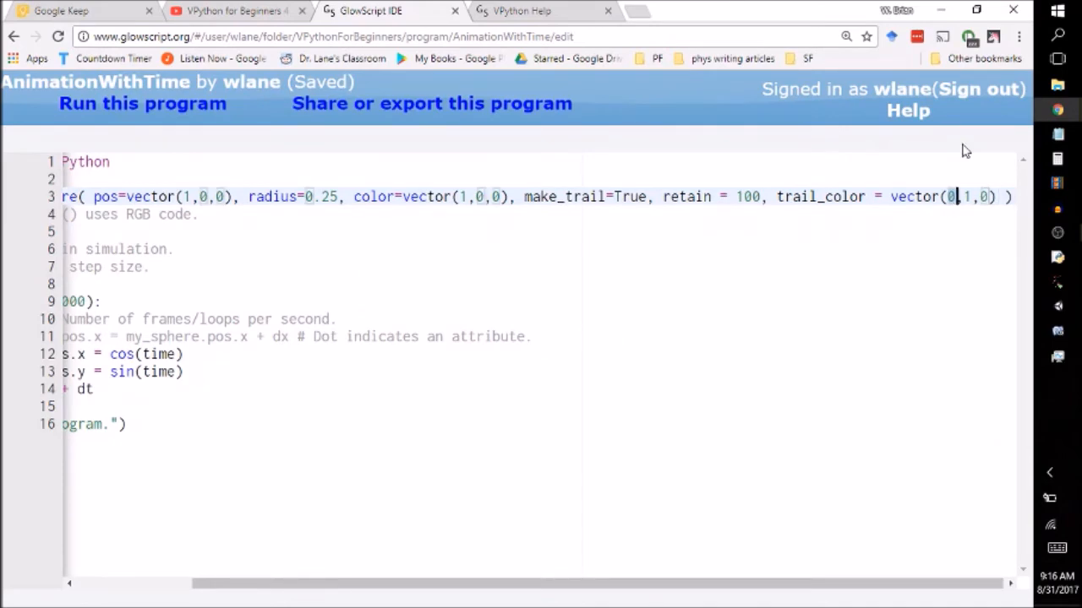
Step: Fill the trail colour values toward vector(1,1,1), run to see the pale trail, and return to the YouTube questions
{"action": "type", "text": "1"}
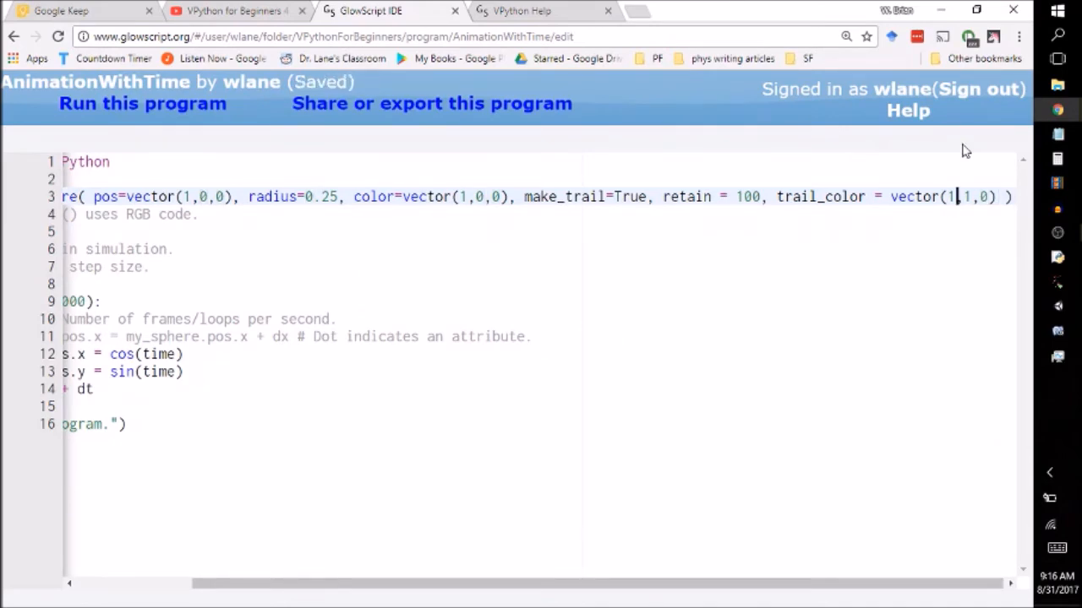
{"action": "left_click", "coordinate": [142, 103]}
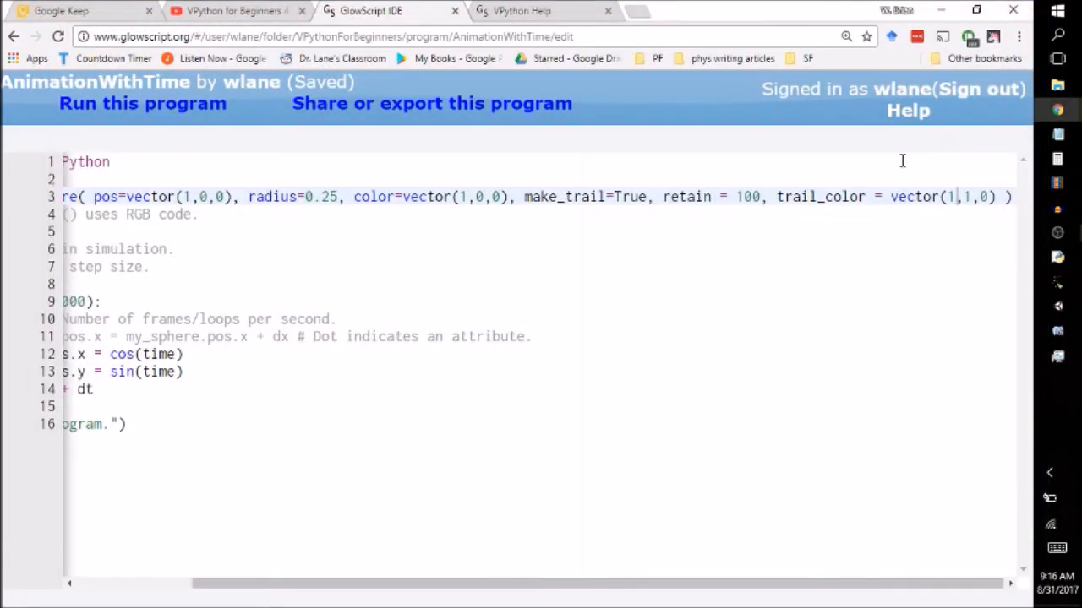
{"action": "type", "text": "1"}
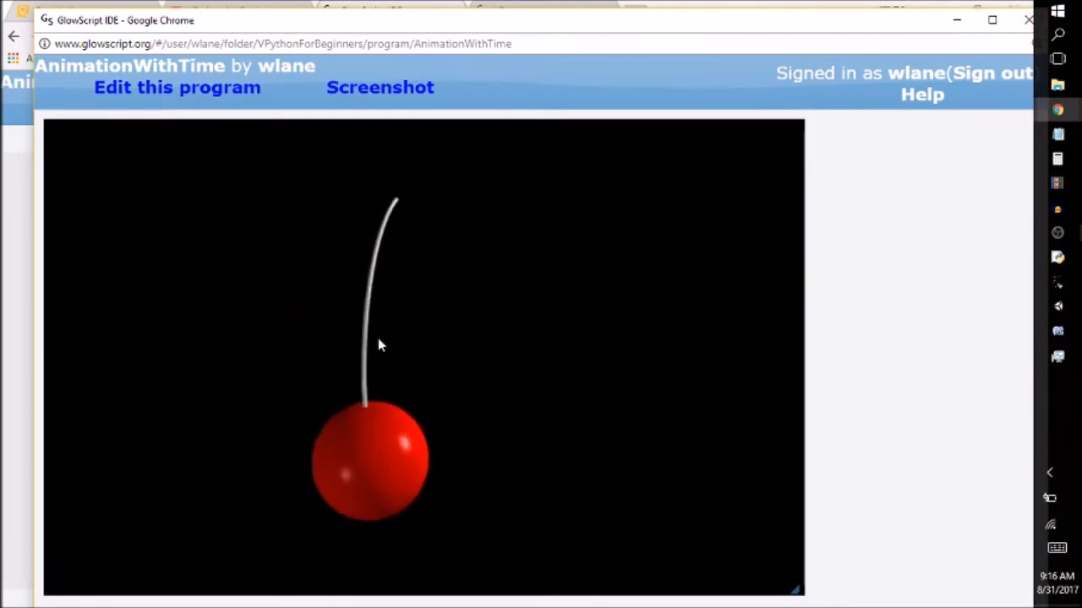
{"action": "left_click", "coordinate": [237, 10]}
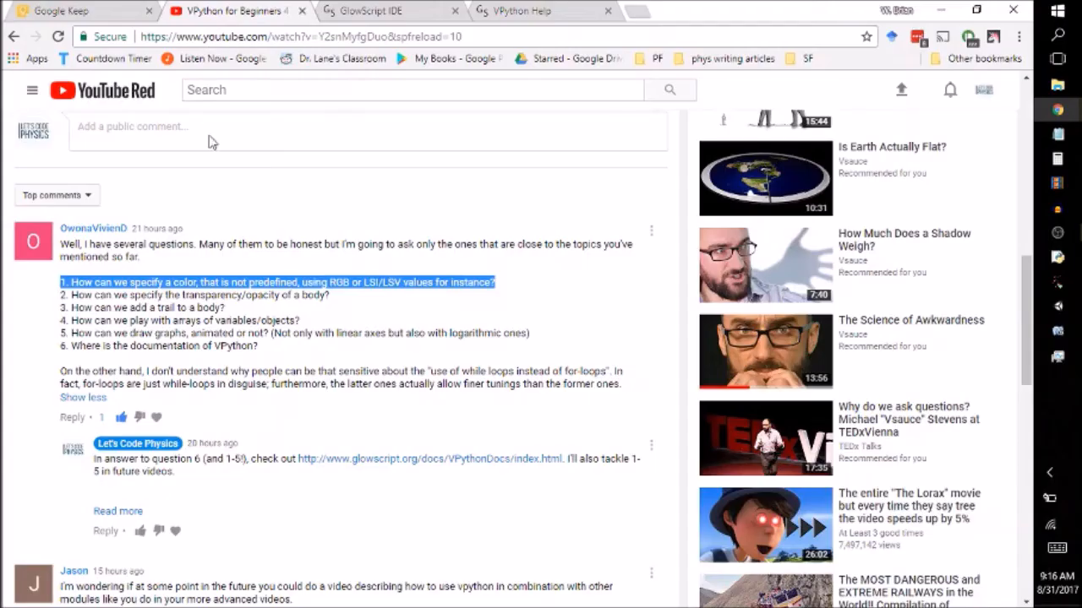
{"action": "mouse_move", "coordinate": [210, 297]}
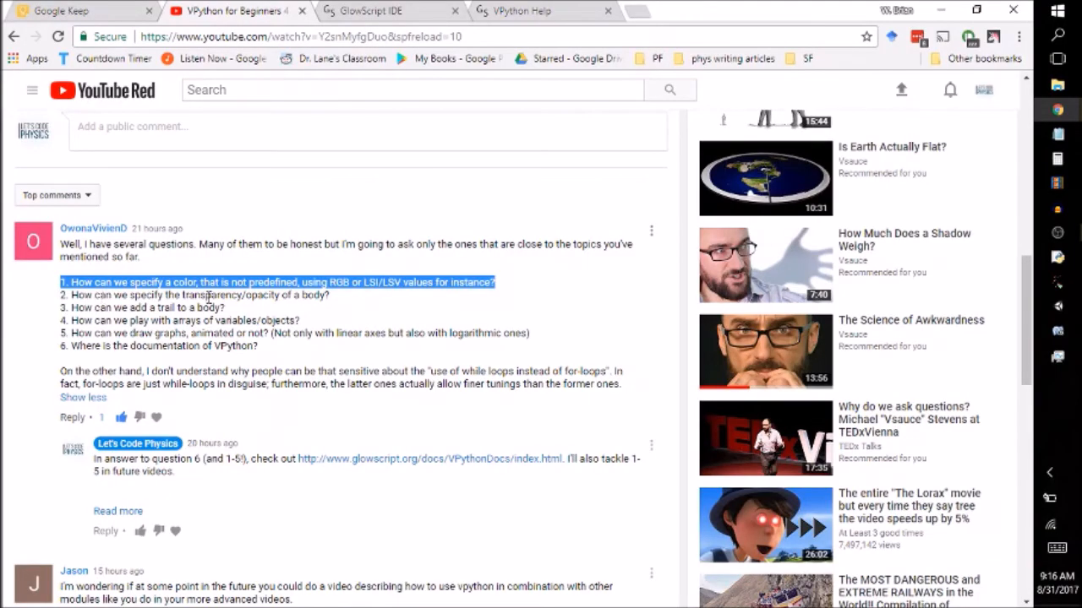
{"action": "mouse_move", "coordinate": [378, 218]}
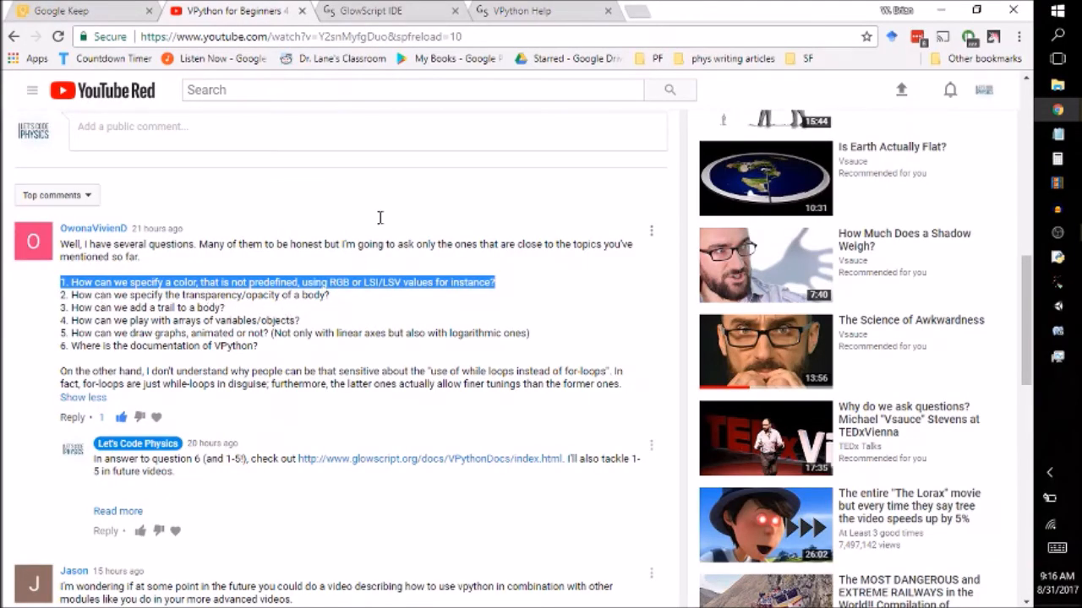
Step: Return from the YouTube comment to the GlowScript code with trail_color vector(1,1,1)
{"action": "left_click", "coordinate": [380, 10]}
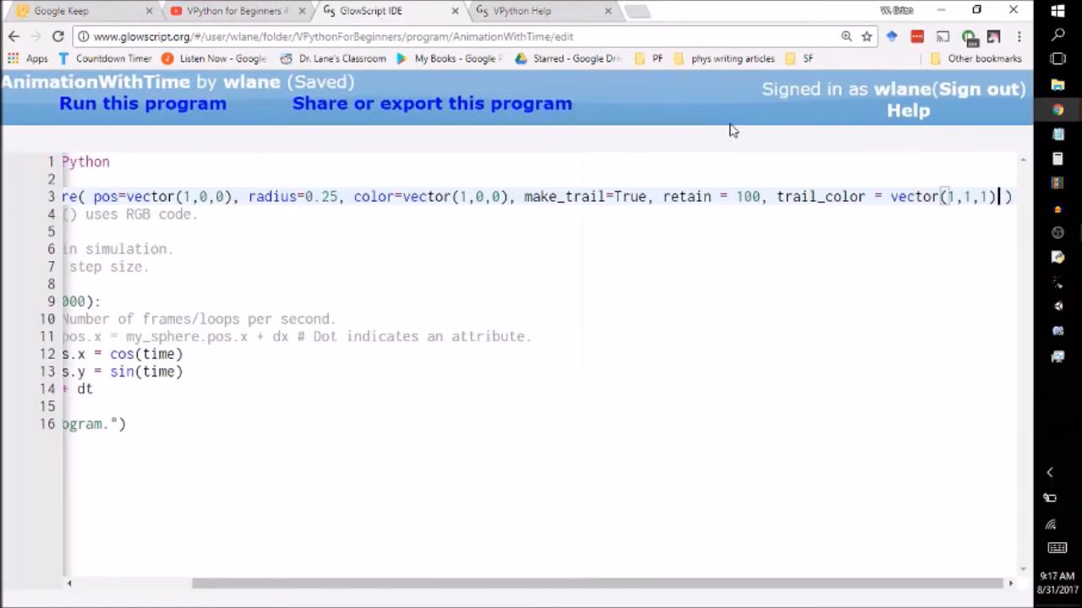
Step: Add opacity = 0.5 to the sphere, change it to 0, and run showing only the white trail
{"action": "type", "text": ", opacity ="}
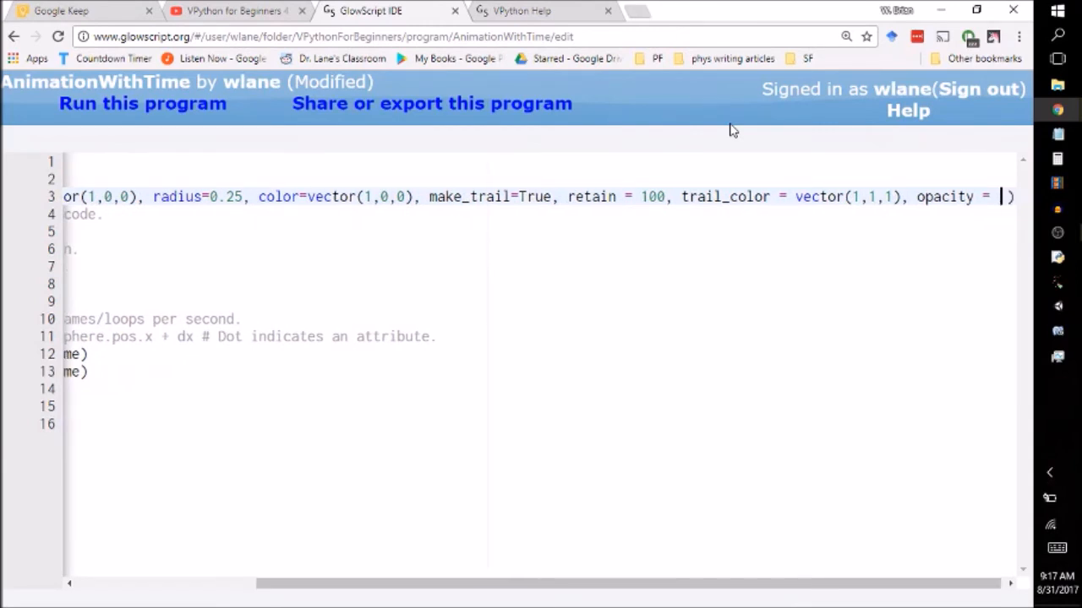
{"action": "key", "text": "ctrl+s"}
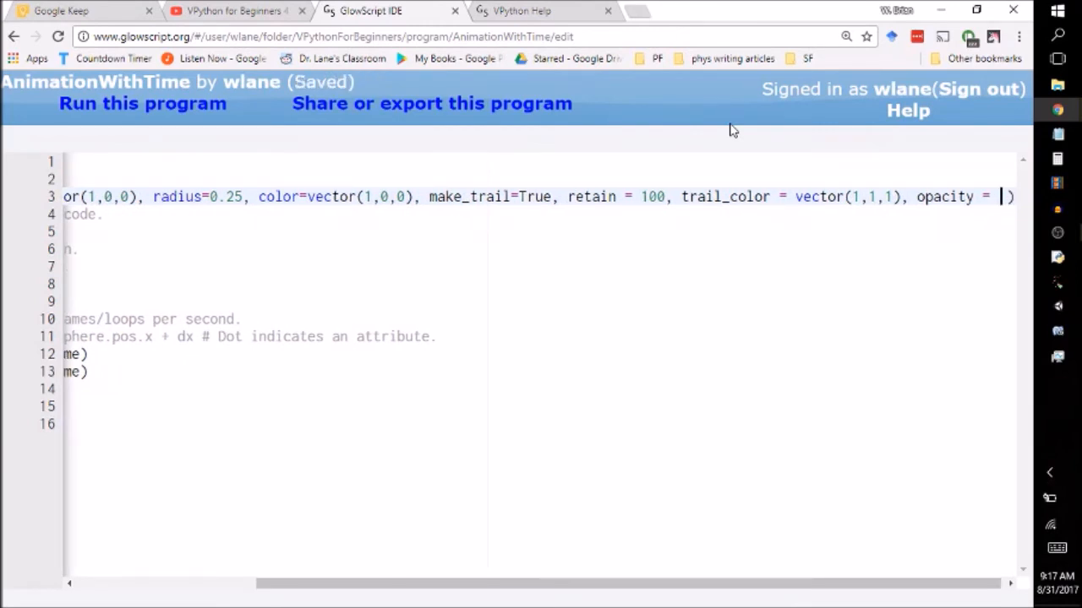
{"action": "type", "text": "0.5"}
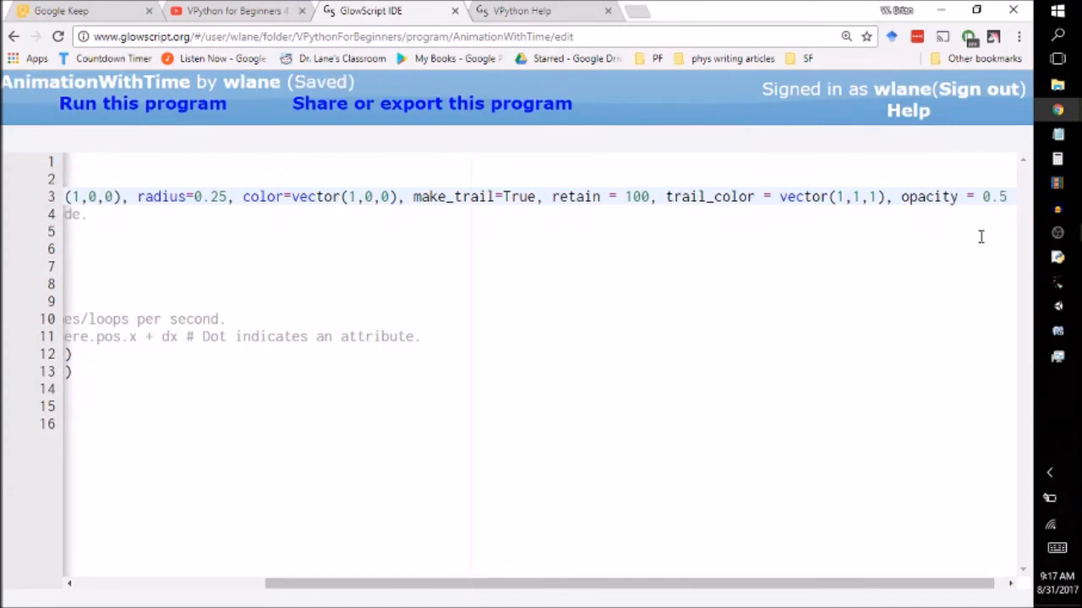
{"action": "mouse_move", "coordinate": [1004, 211]}
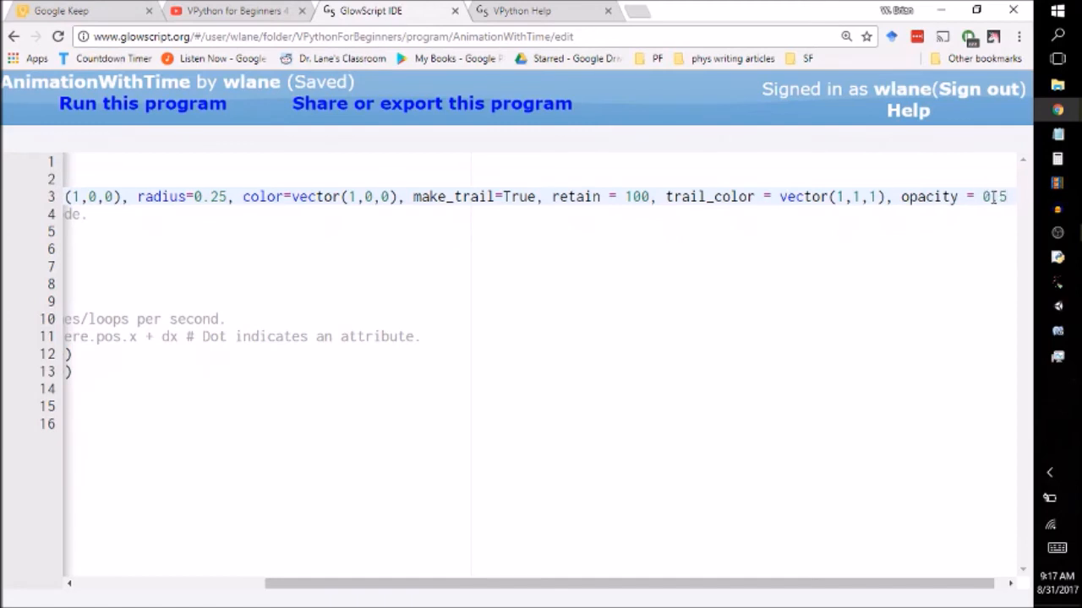
{"action": "left_click", "coordinate": [142, 103]}
{"action": "type", "text": "0"}
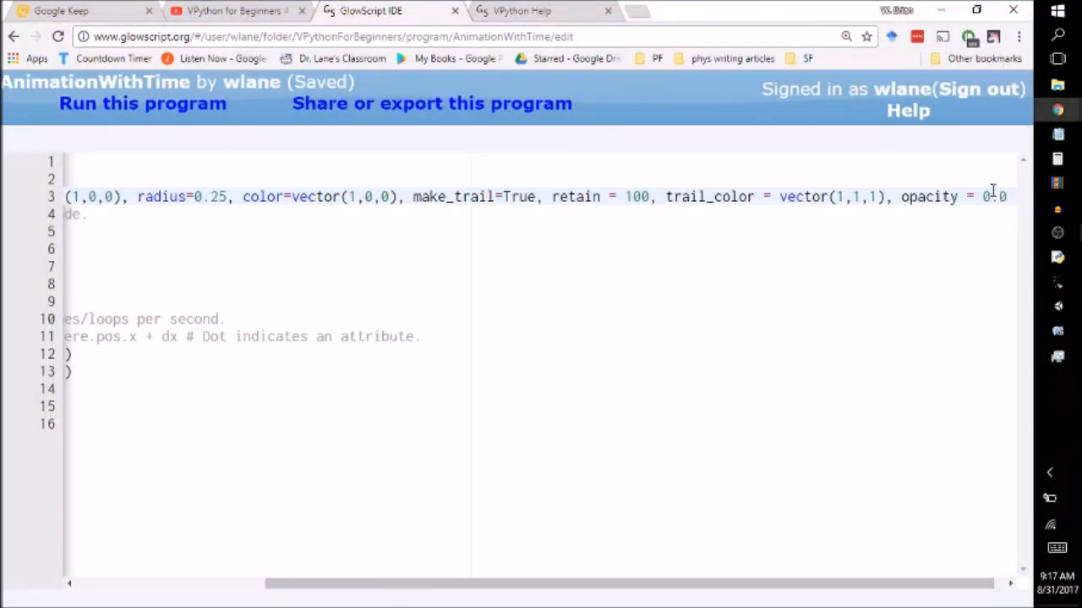
{"action": "left_click", "coordinate": [142, 103]}
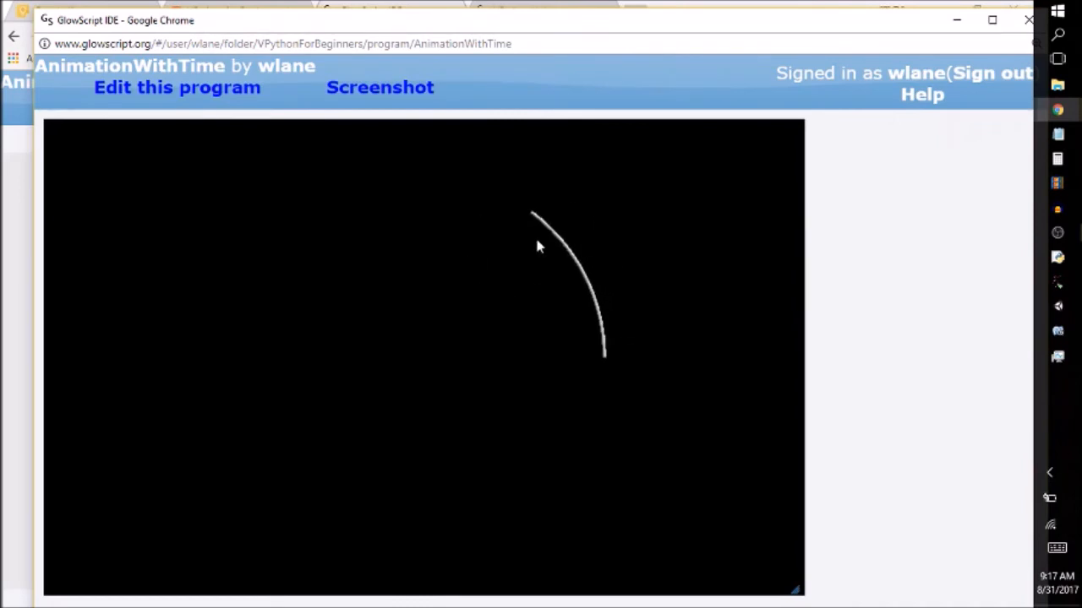
{"action": "left_click", "coordinate": [176, 88]}
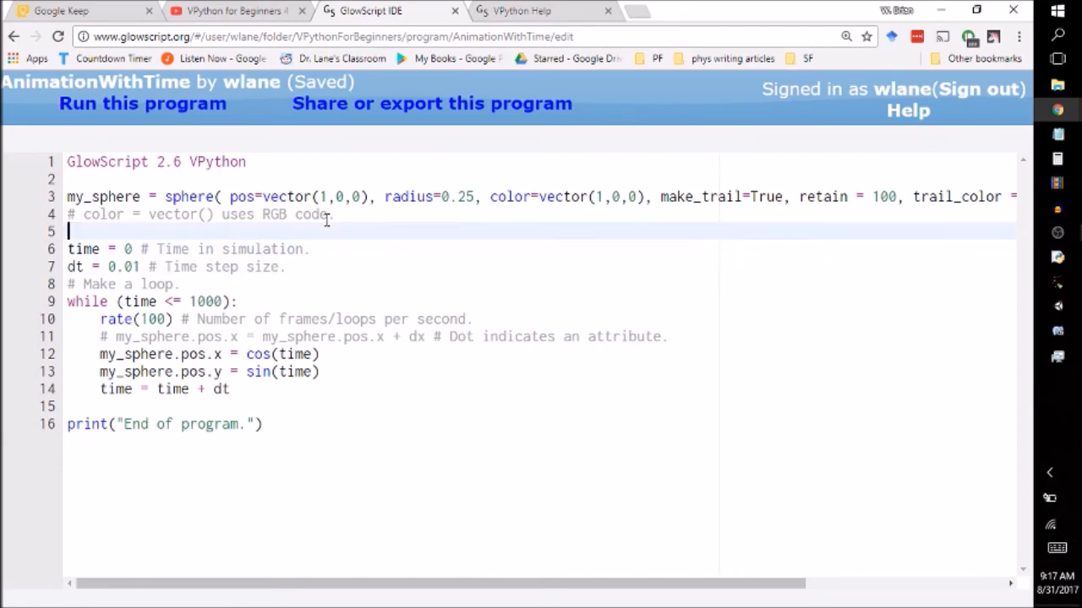
Step: Add the line my_sphere.visibility = False and save the program
{"action": "type", "text": "my_sphere"}
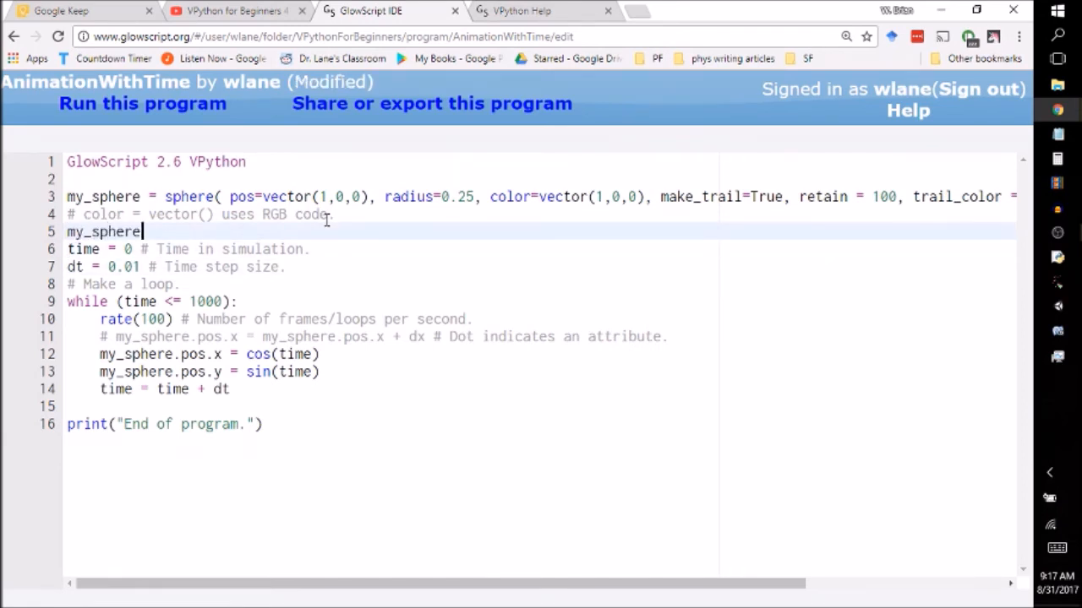
{"action": "type", "text": ".visibility"}
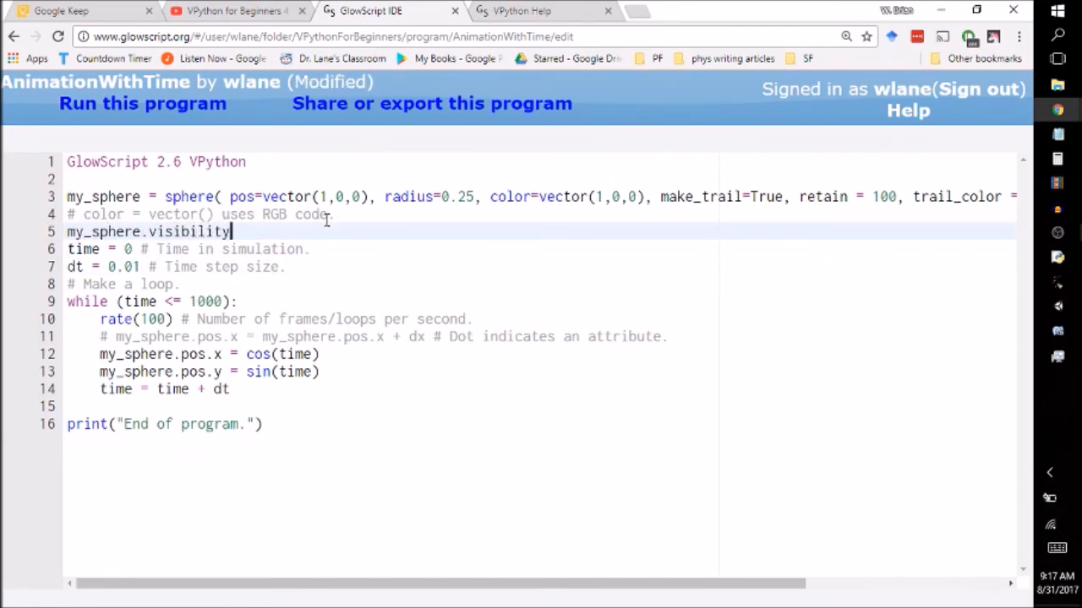
{"action": "type", "text": "= False"}
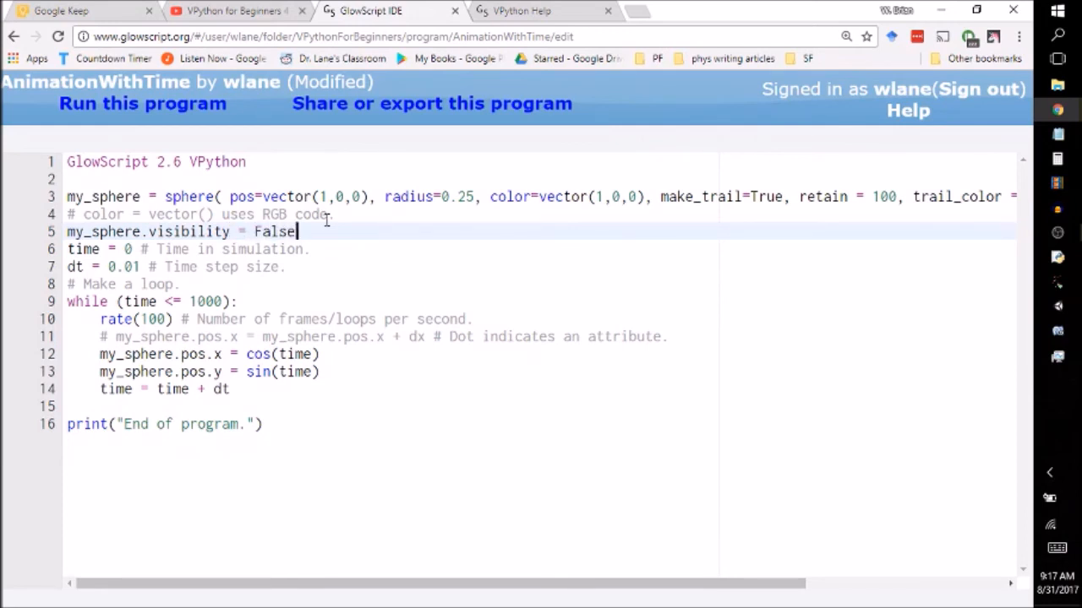
{"action": "key", "text": "ctrl+s"}
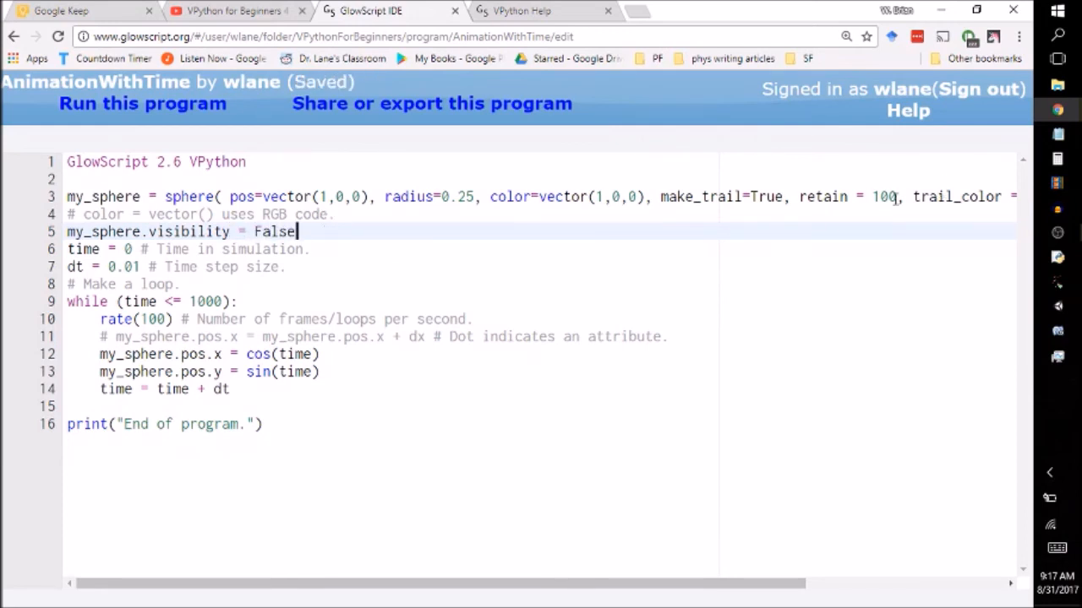
Step: Review the sphere line and run the program to get an empty black scene
{"action": "left_click", "coordinate": [141, 103]}
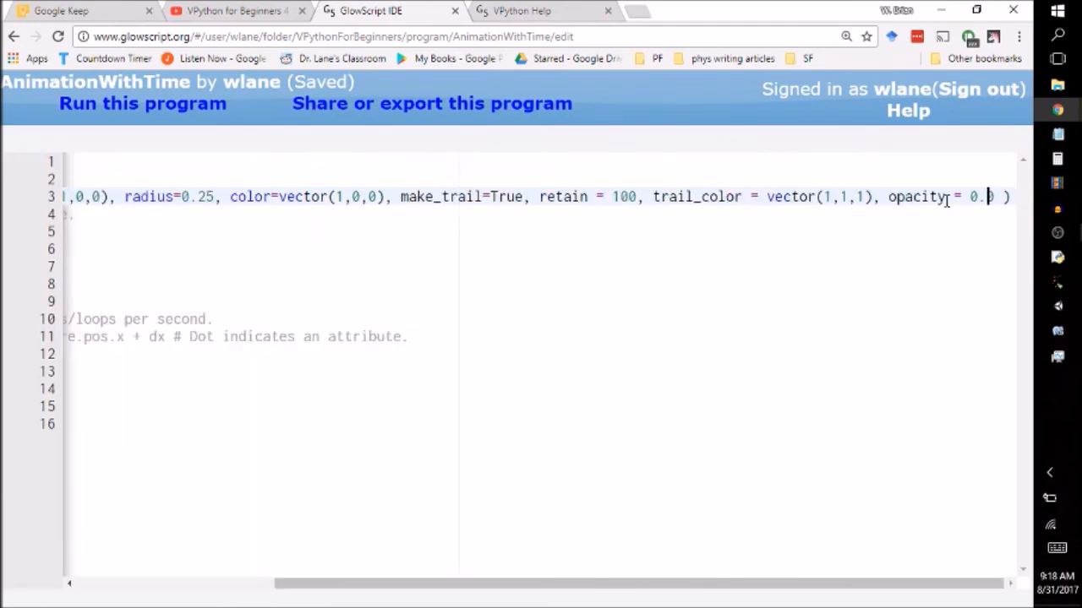
{"action": "scroll", "scroll_direction": "left", "scroll_amount": 3}
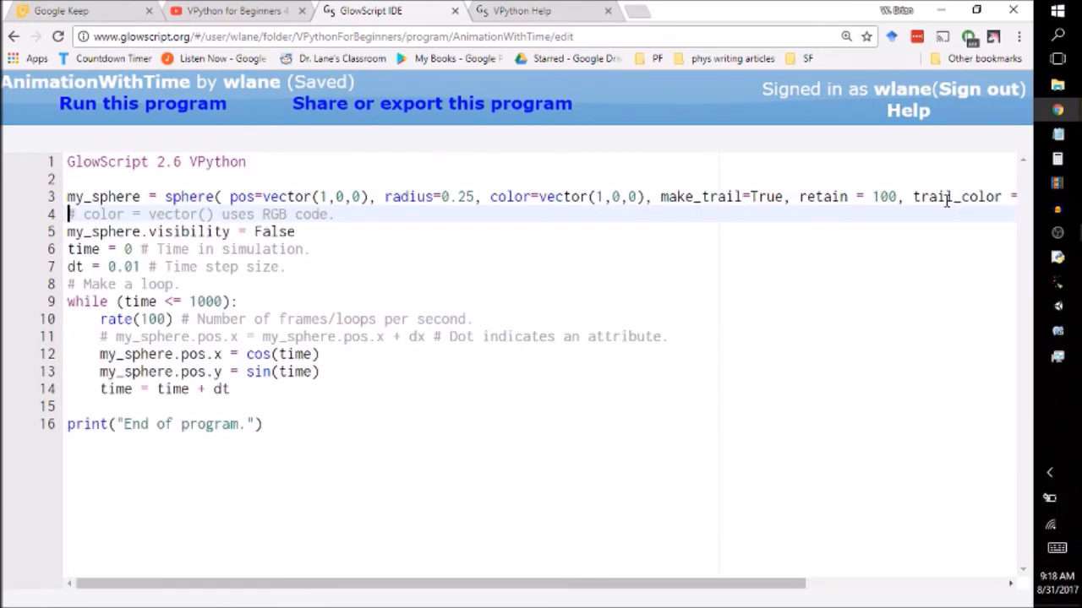
{"action": "left_click", "coordinate": [142, 103]}
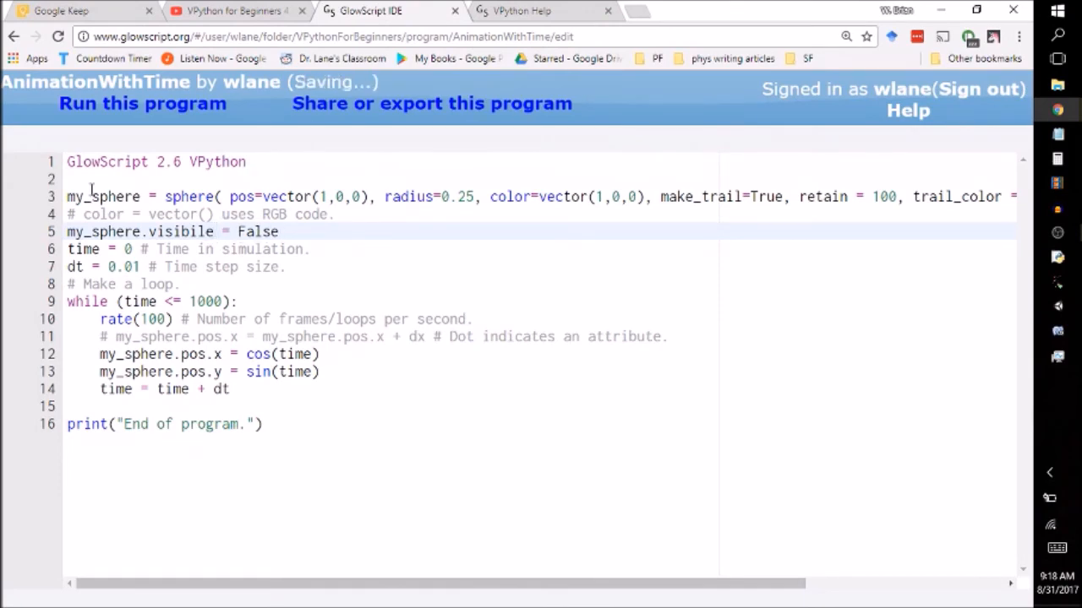
{"action": "left_click", "coordinate": [142, 103]}
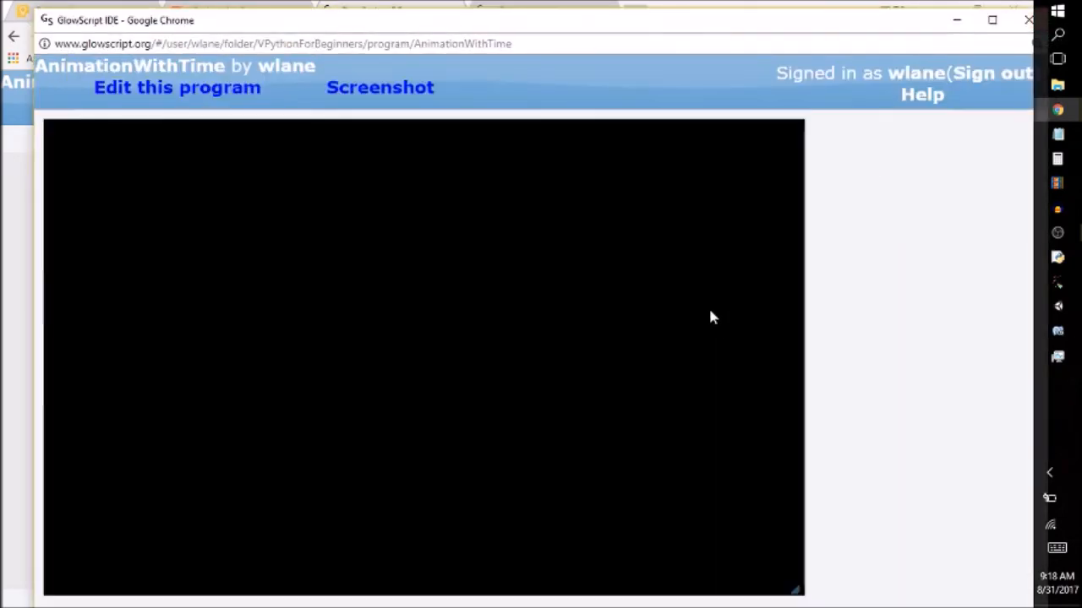
{"action": "mouse_move", "coordinate": [540, 263]}
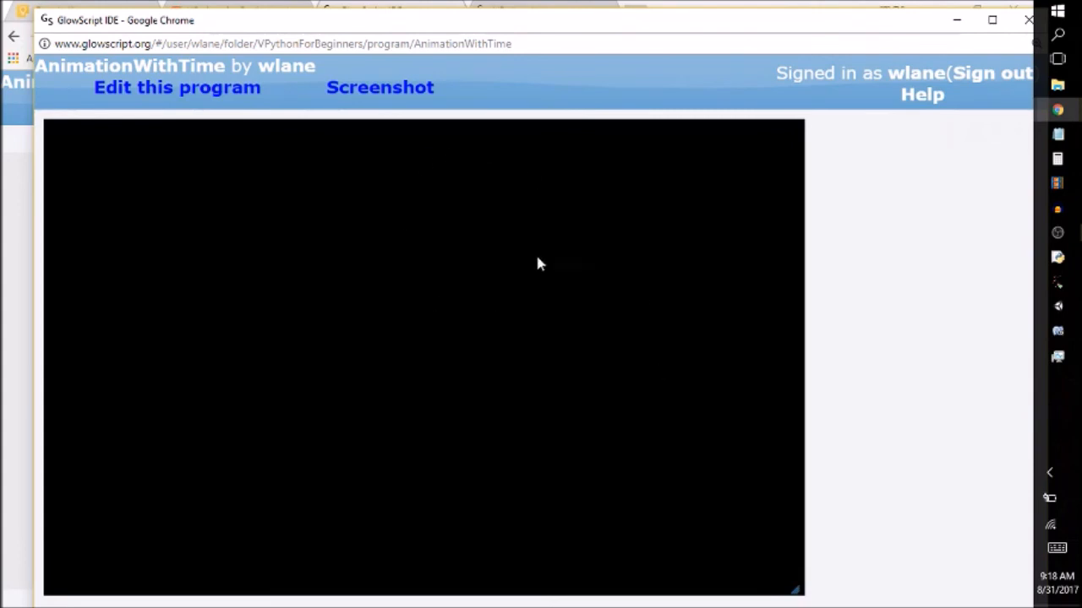
{"action": "mouse_move", "coordinate": [1028, 19]}
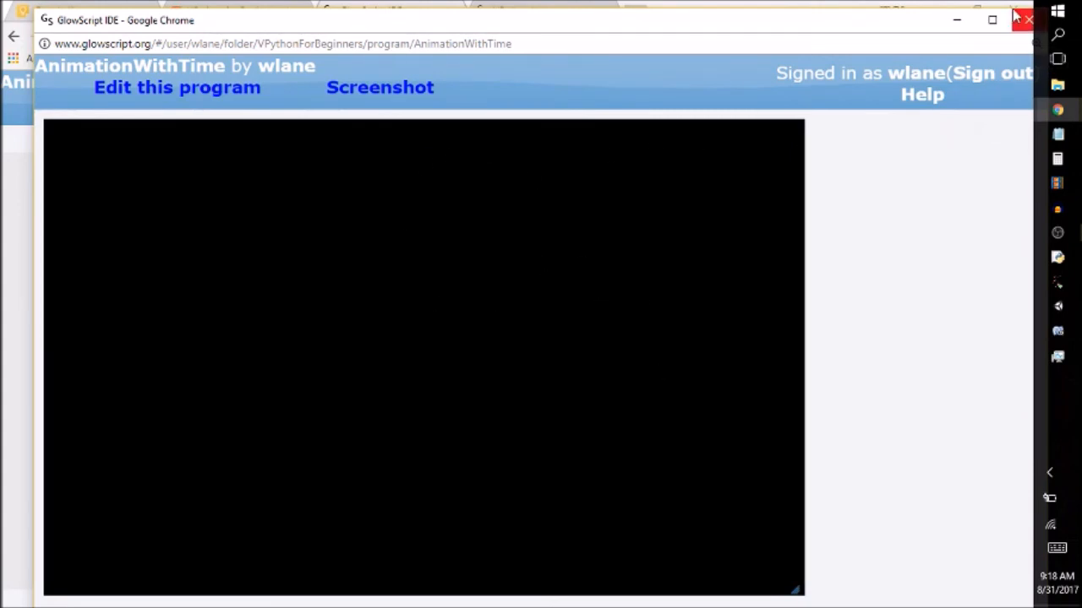
Step: Comment out the my_sphere.visible = False line and run the program again
{"action": "left_click", "coordinate": [175, 88]}
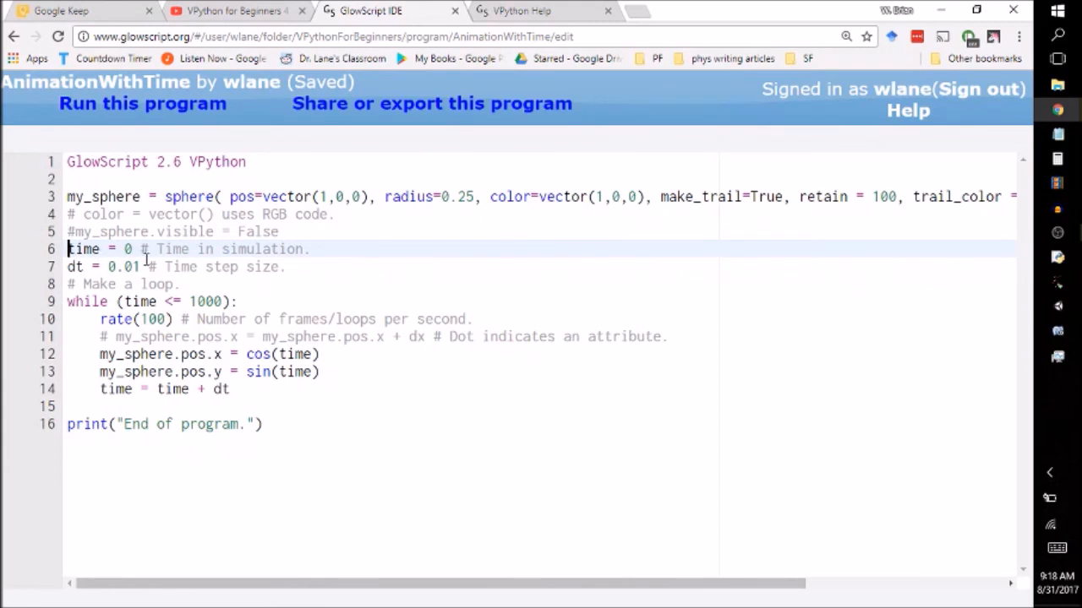
{"action": "mouse_move", "coordinate": [216, 214]}
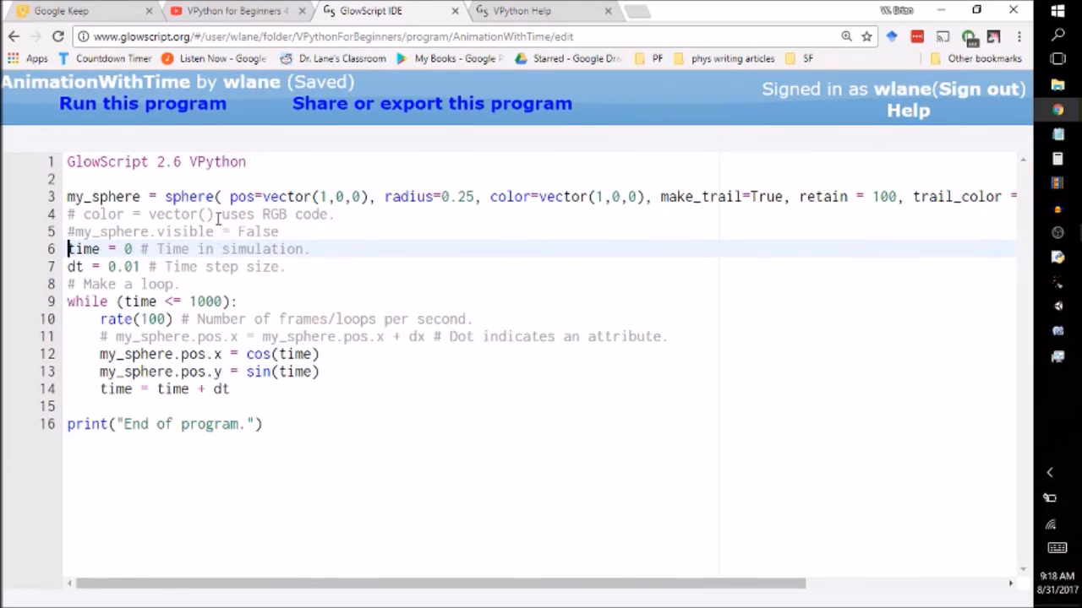
{"action": "mouse_move", "coordinate": [286, 217]}
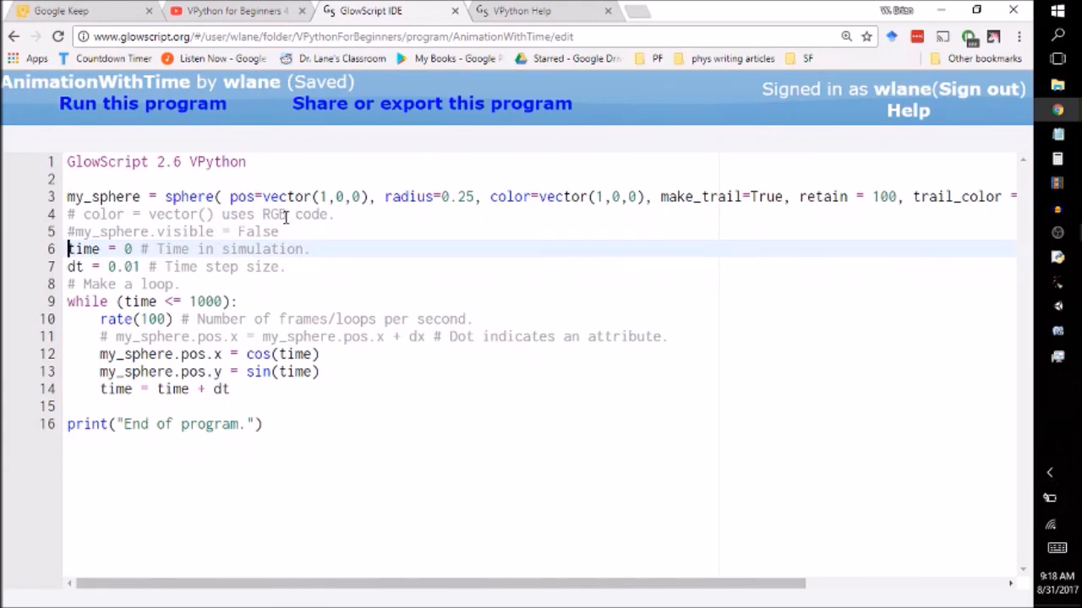
{"action": "left_click", "coordinate": [142, 103]}
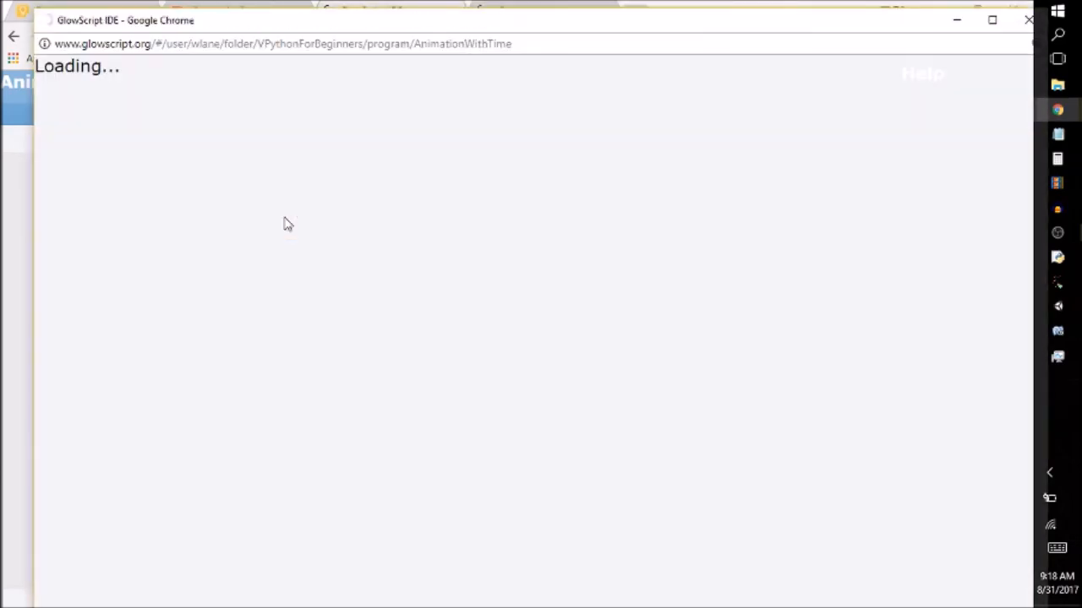